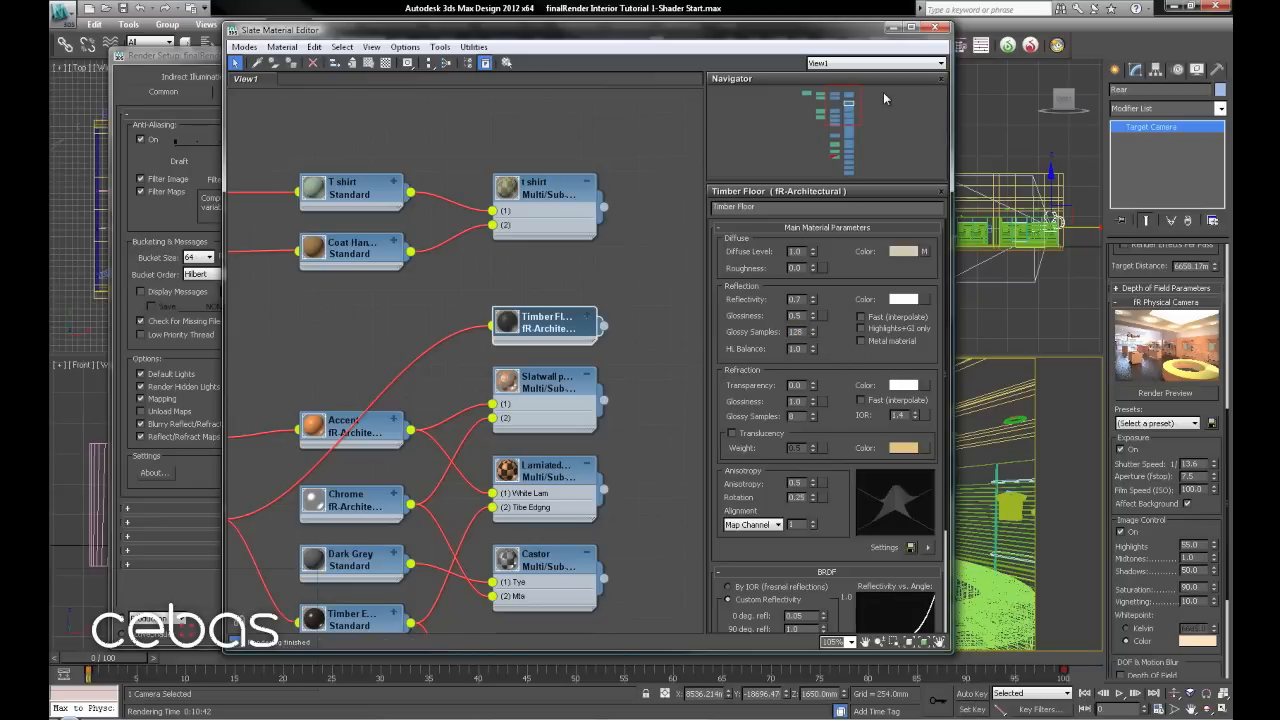
mouse_move(844, 348)
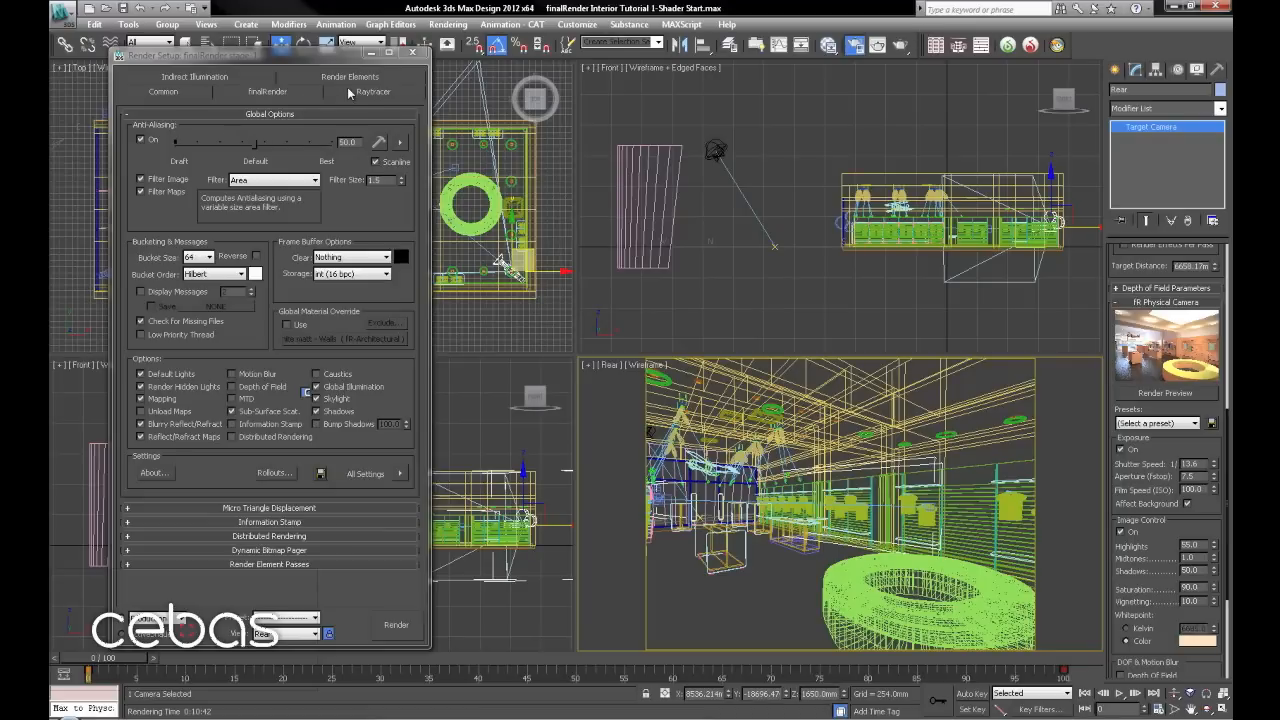
Inspect the Accent material's settings in the Slate Material Editor after viewing raytracing options.
click(372, 92)
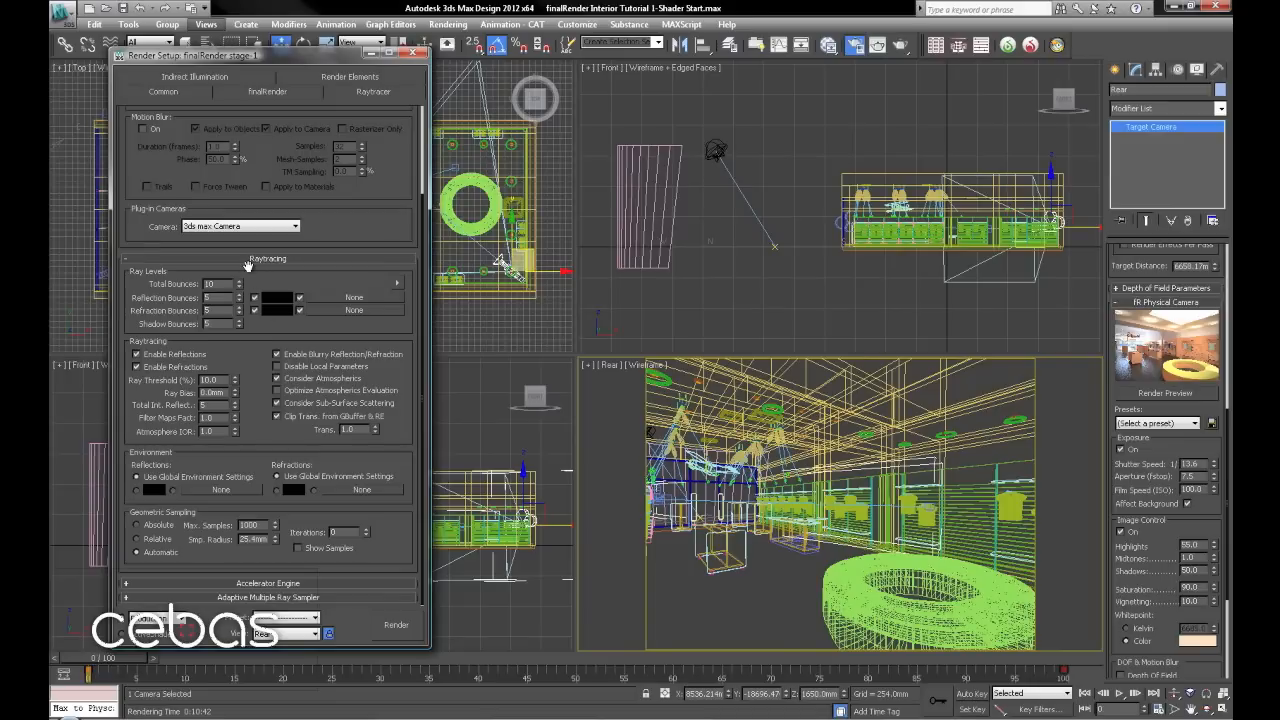
mouse_move(828, 52)
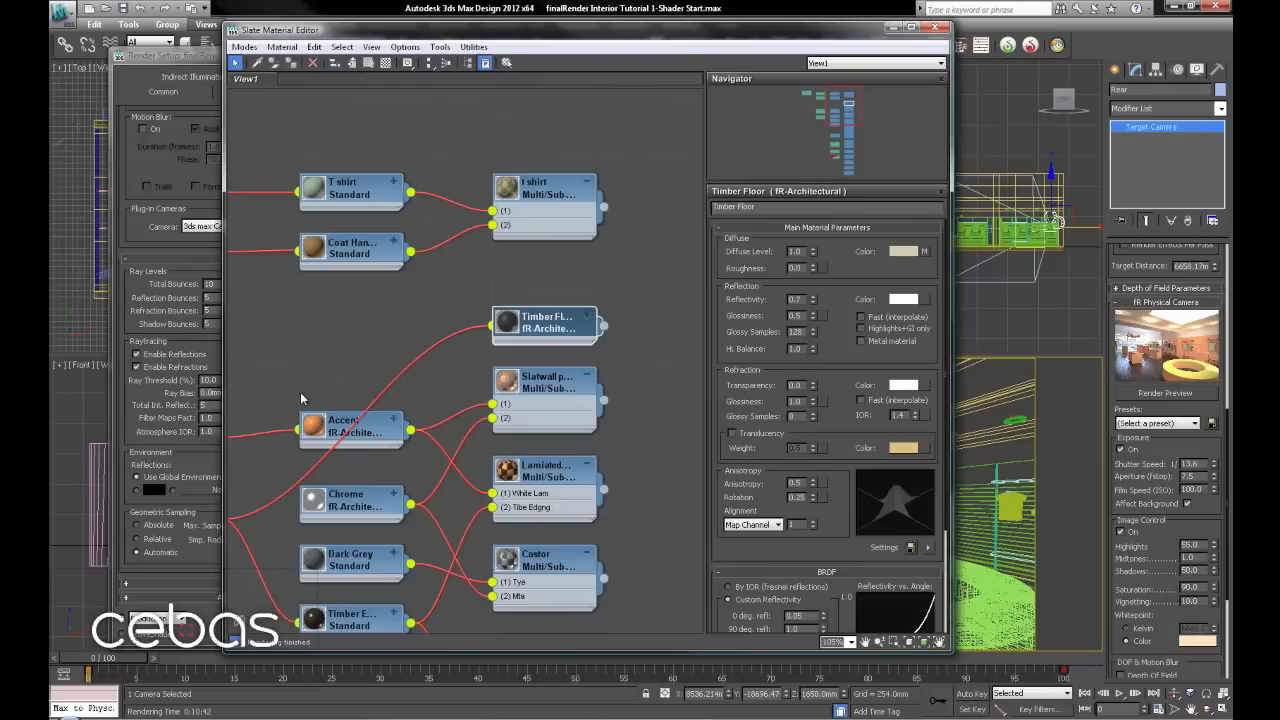
click(350, 424)
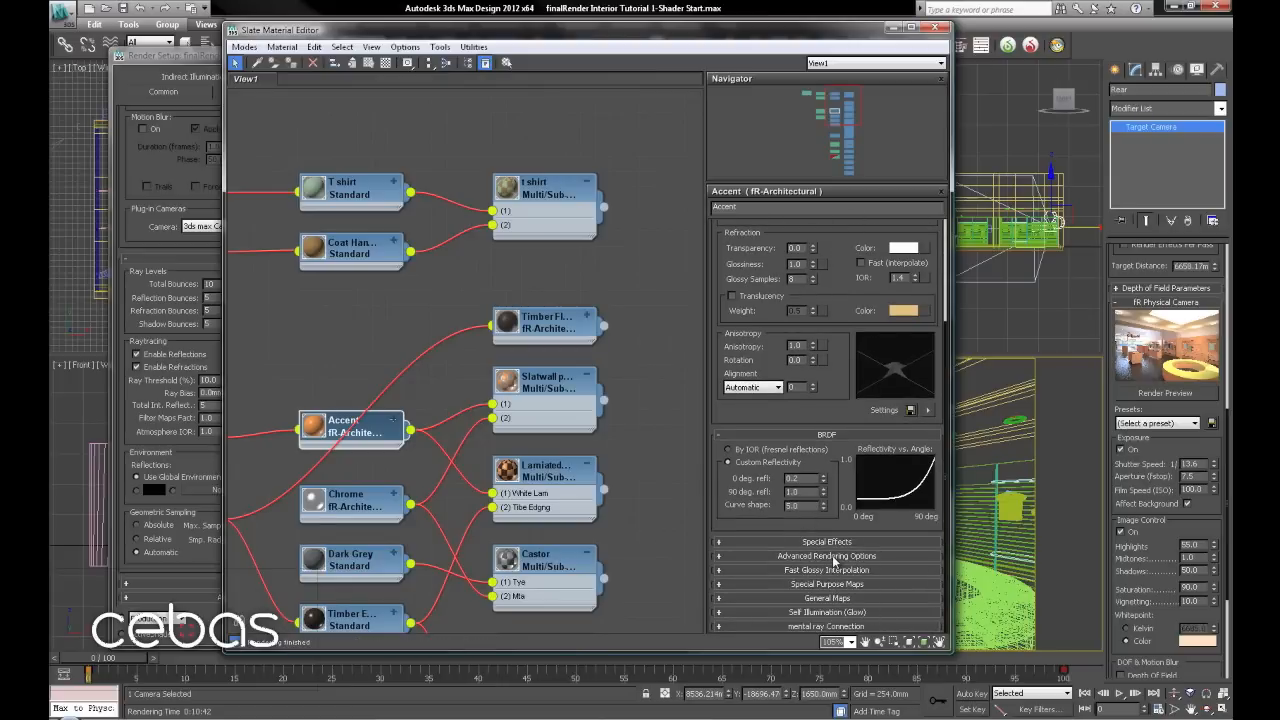
click(826, 556)
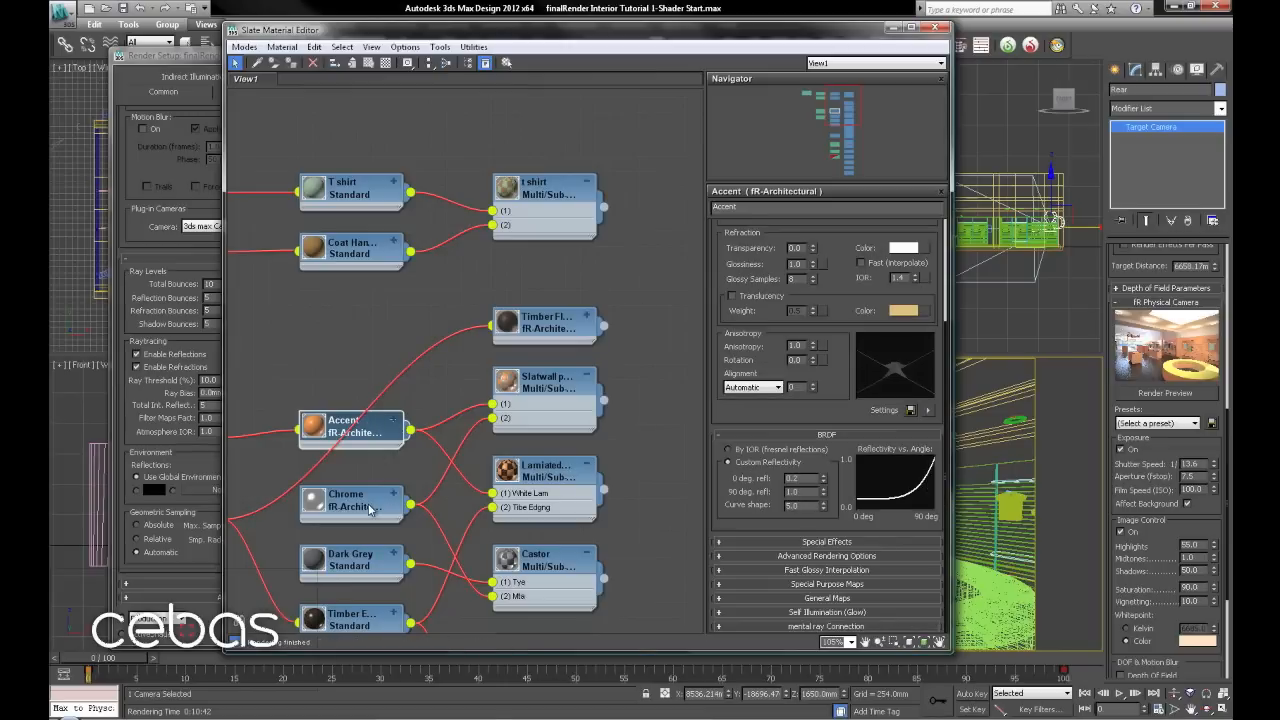
Enable Max Distance with Fade to end color on the Chrome material's reflections.
click(350, 500)
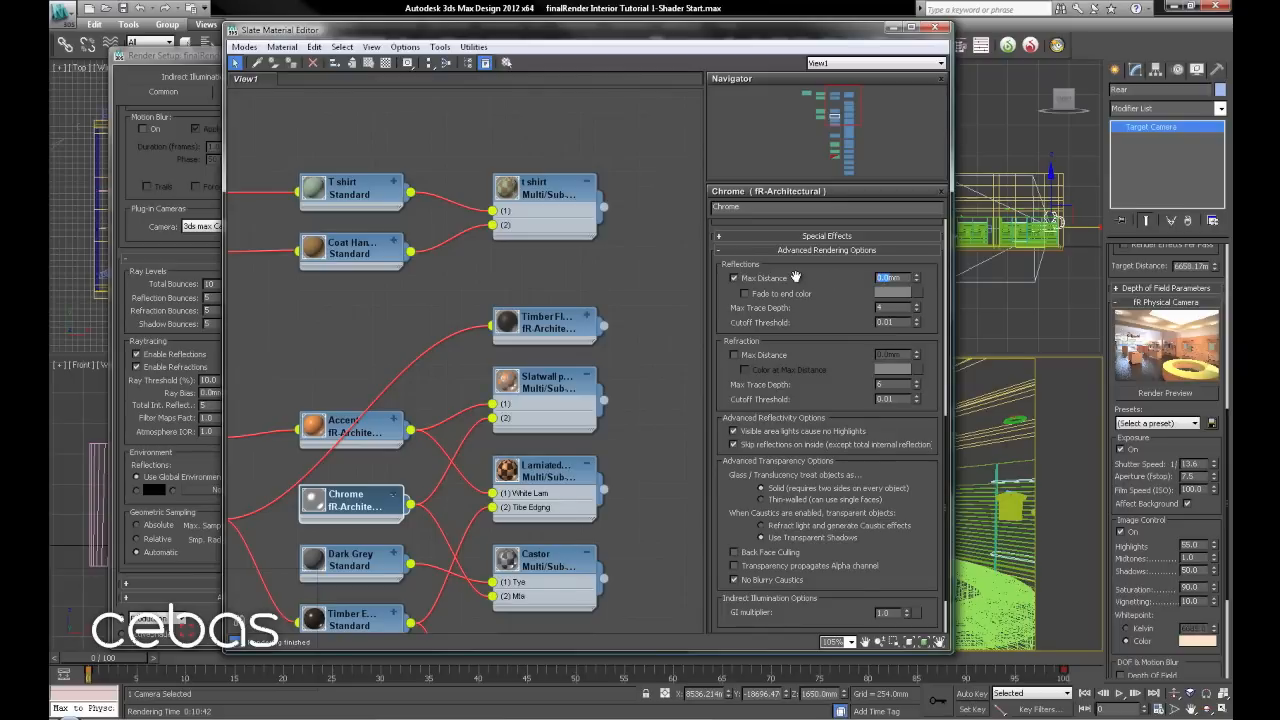
click(890, 278)
text(3000)
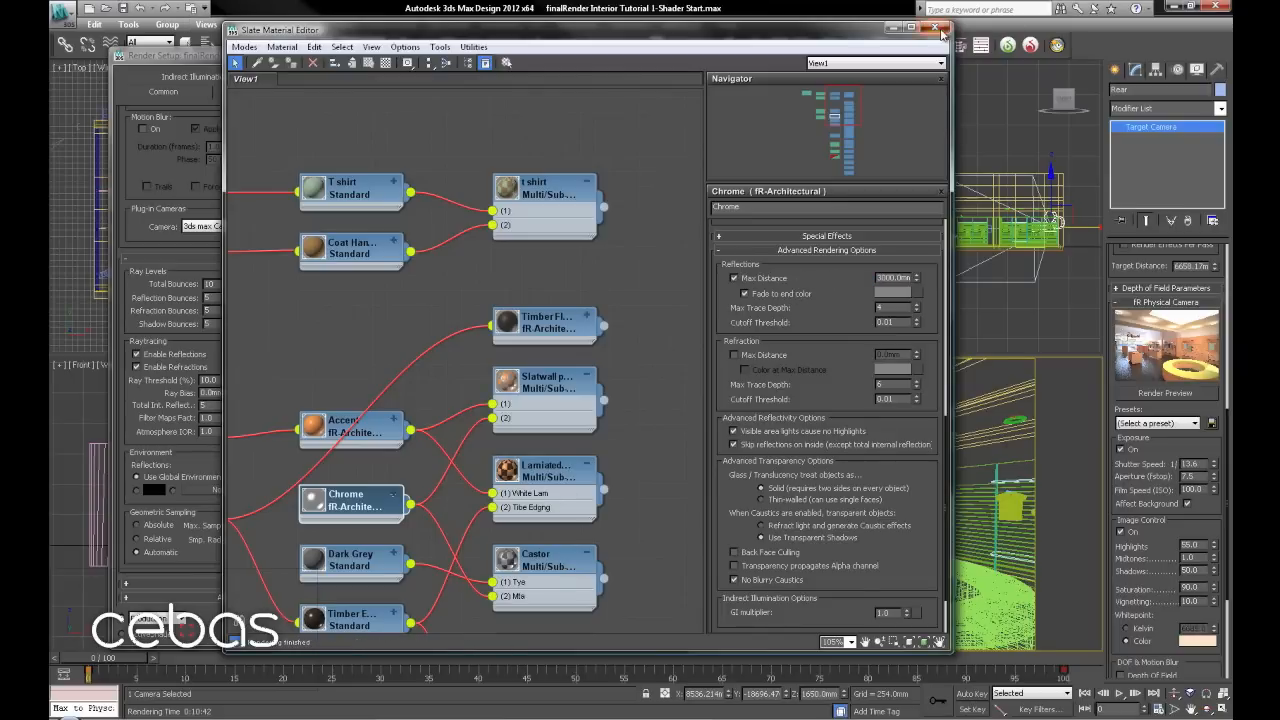
click(936, 28)
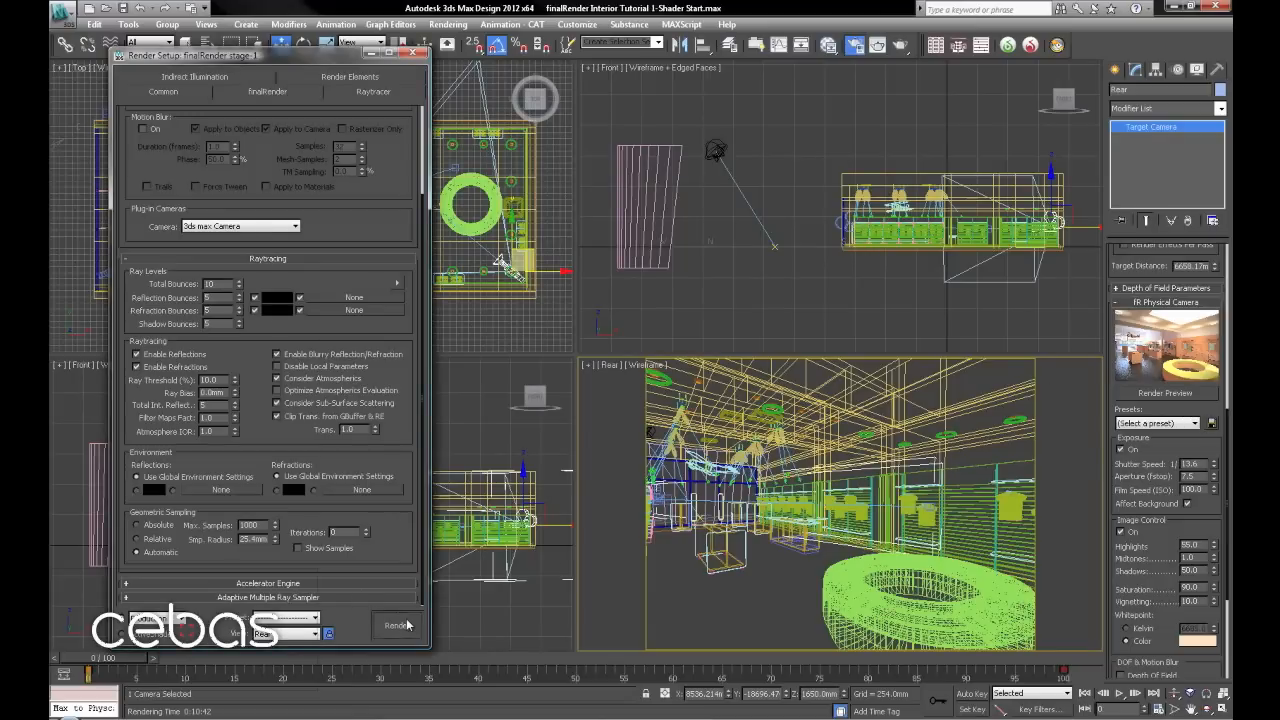
Render a test frame of the shop interior and cancel it partway through.
click(392, 624)
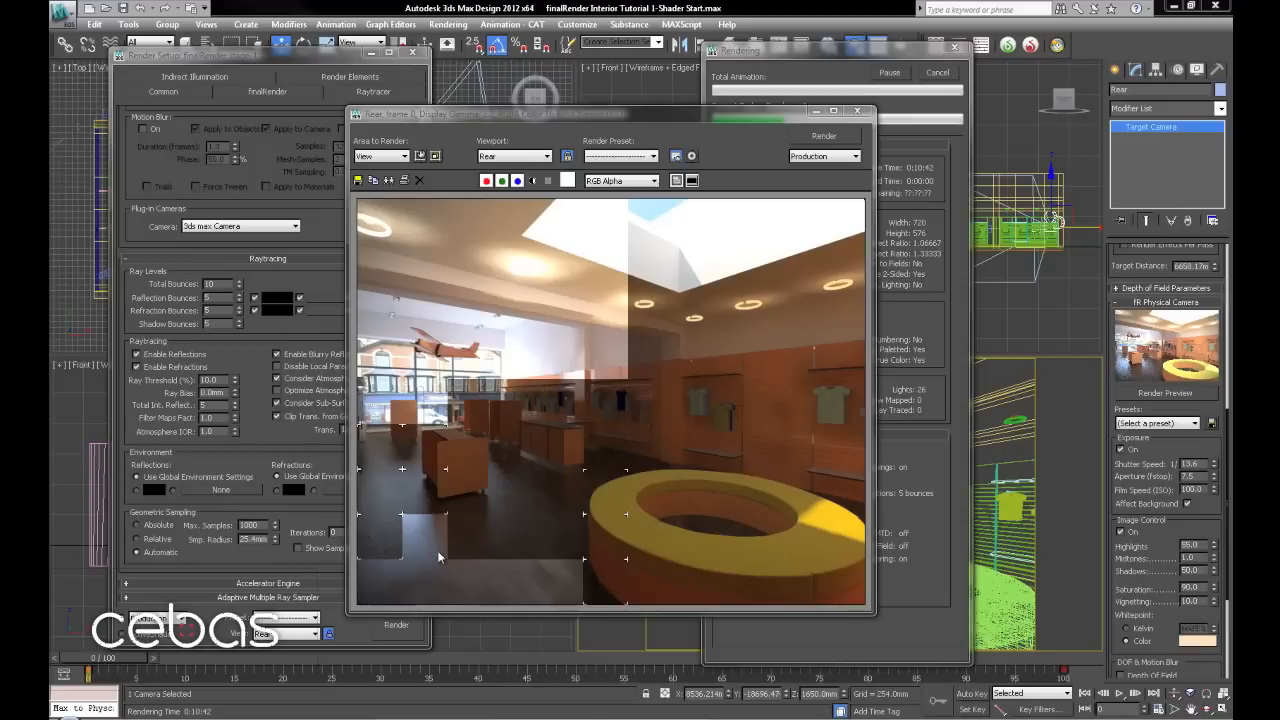
mouse_move(424, 366)
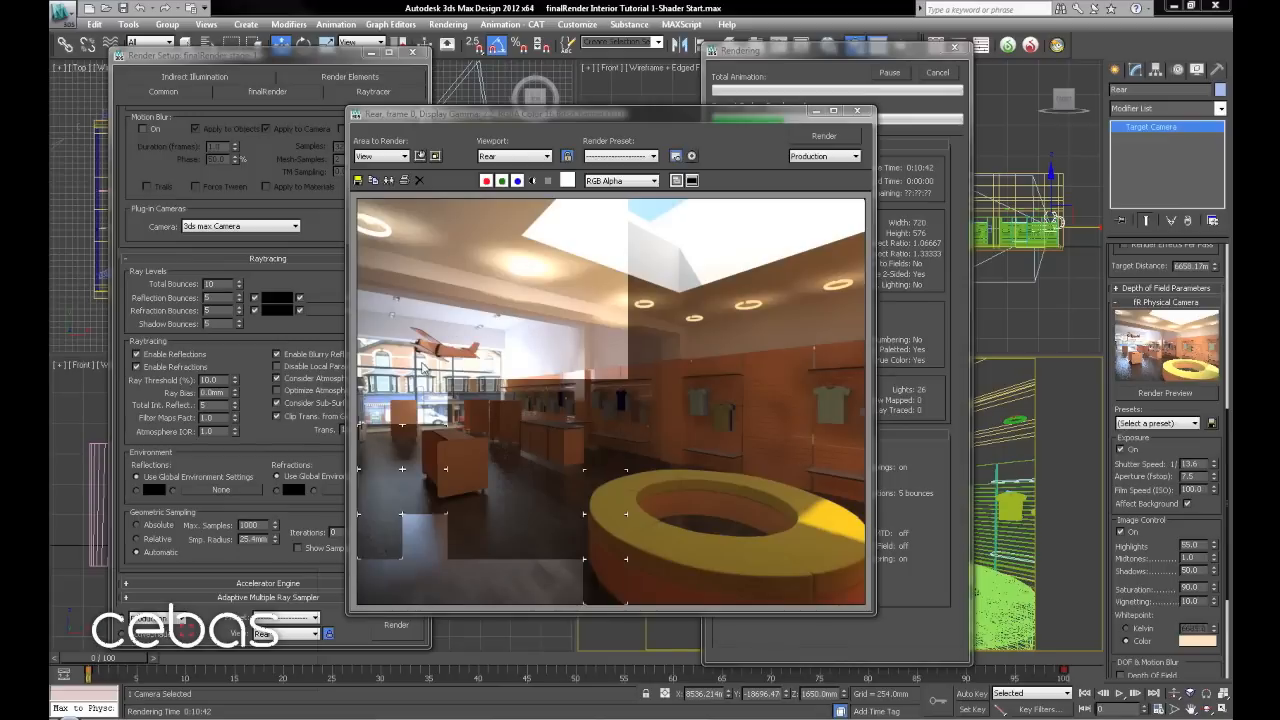
mouse_move(496, 408)
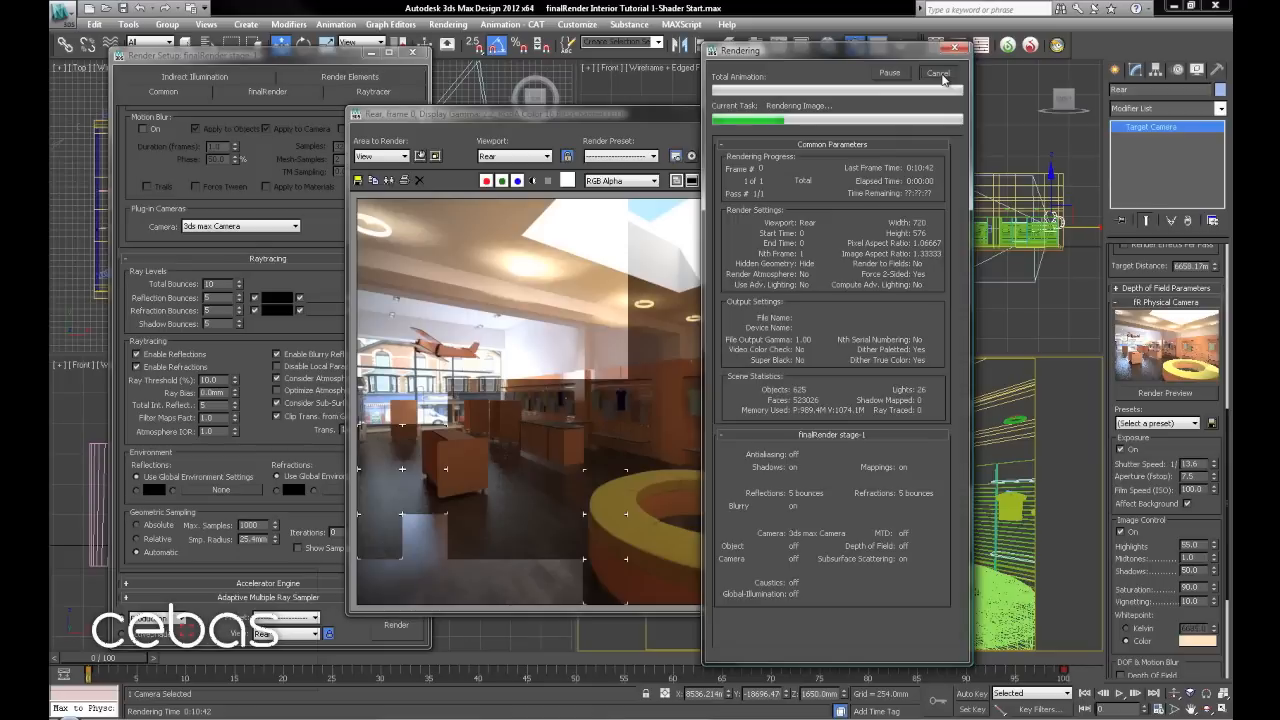
click(938, 72)
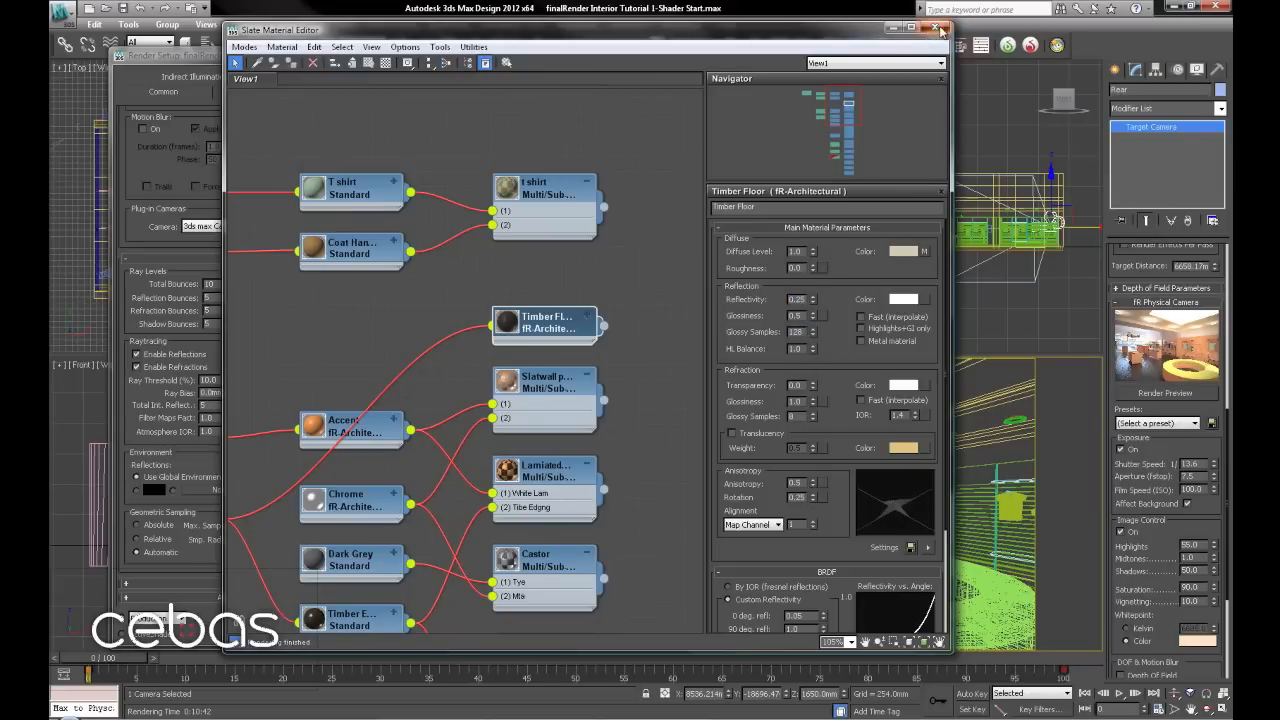
Close the Slate Material Editor to reveal finalRender's Global Options.
click(934, 28)
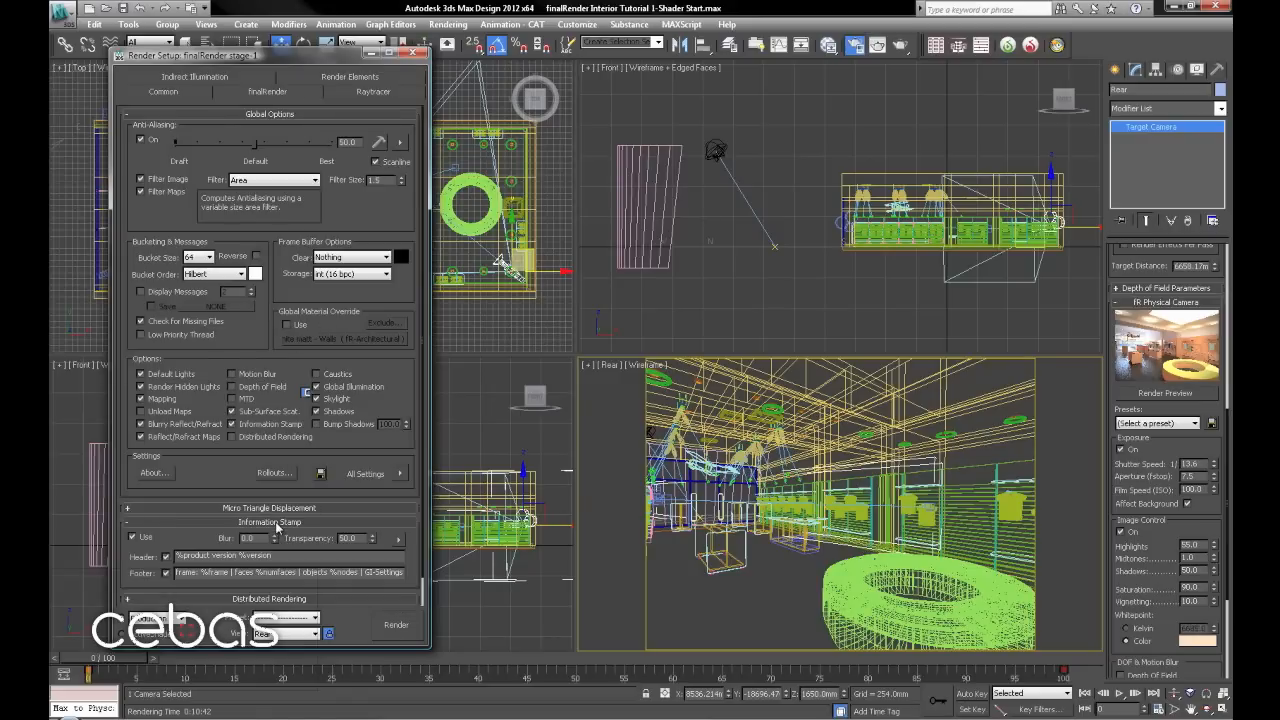
Pass through the Indirect Illumination settings and land on the Raytracer tab's rollouts.
triple_click(224, 556)
text(%rendertime)
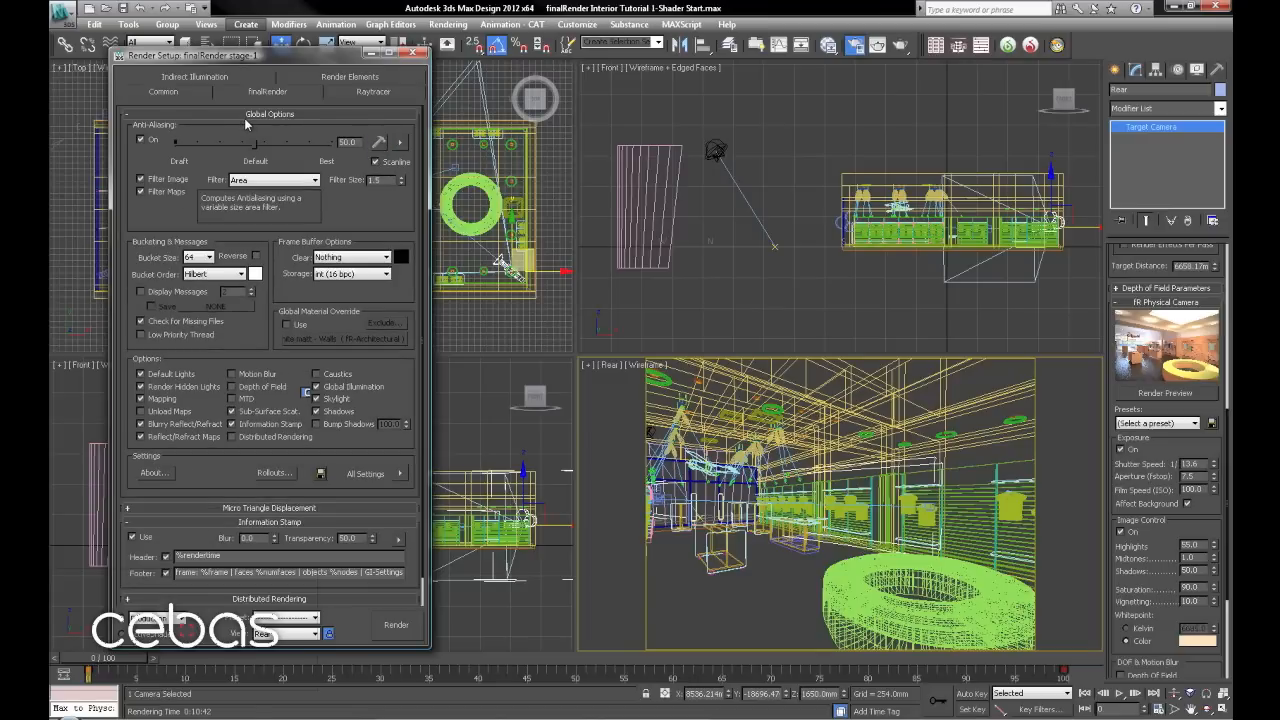
click(192, 92)
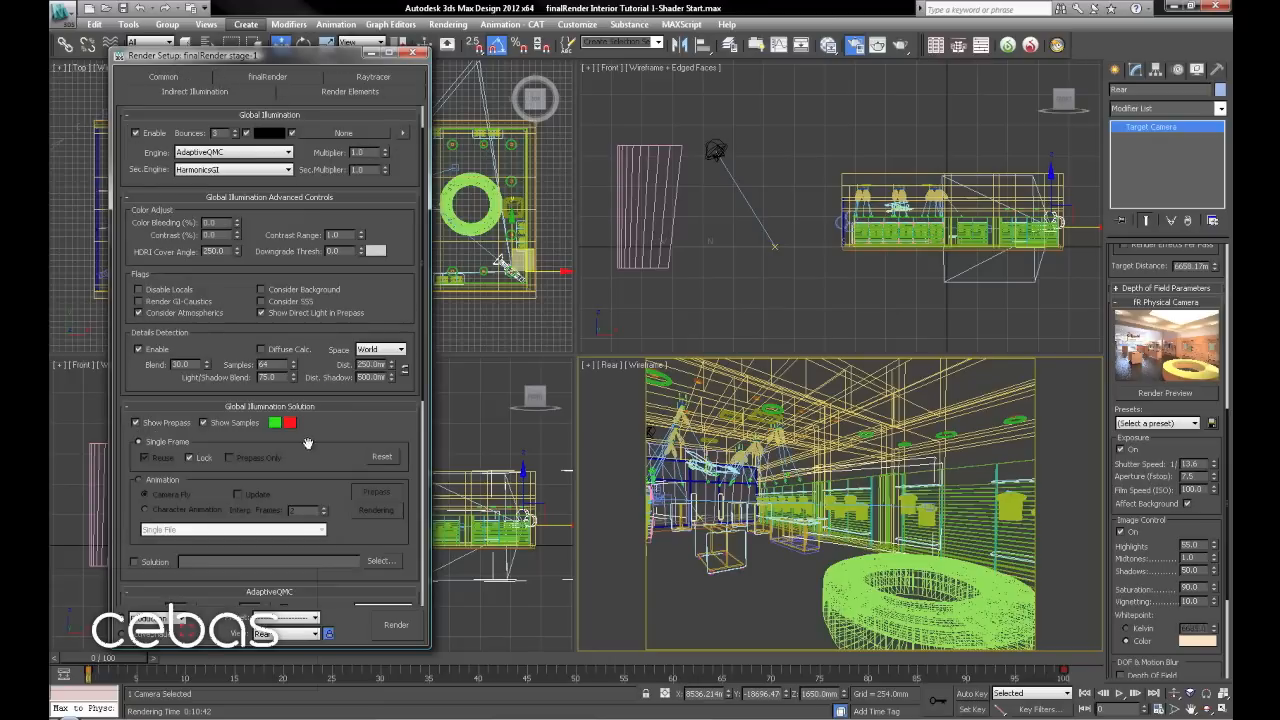
click(372, 92)
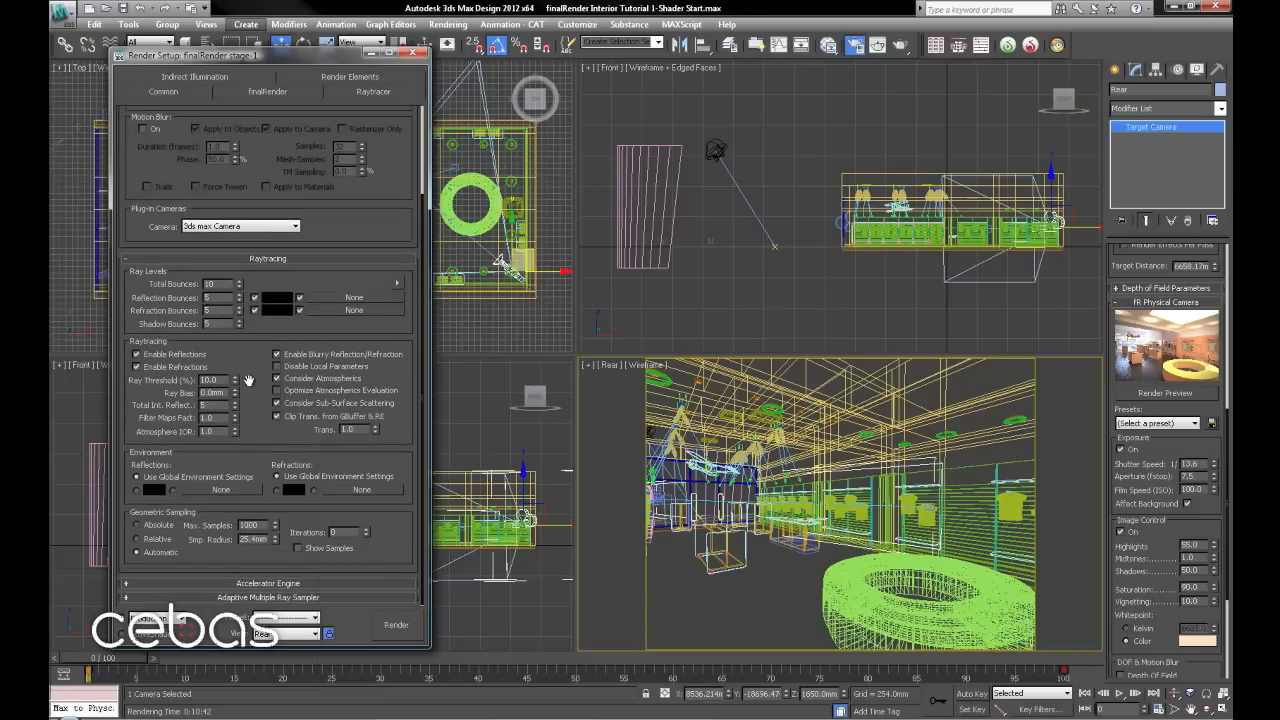
mouse_move(242, 398)
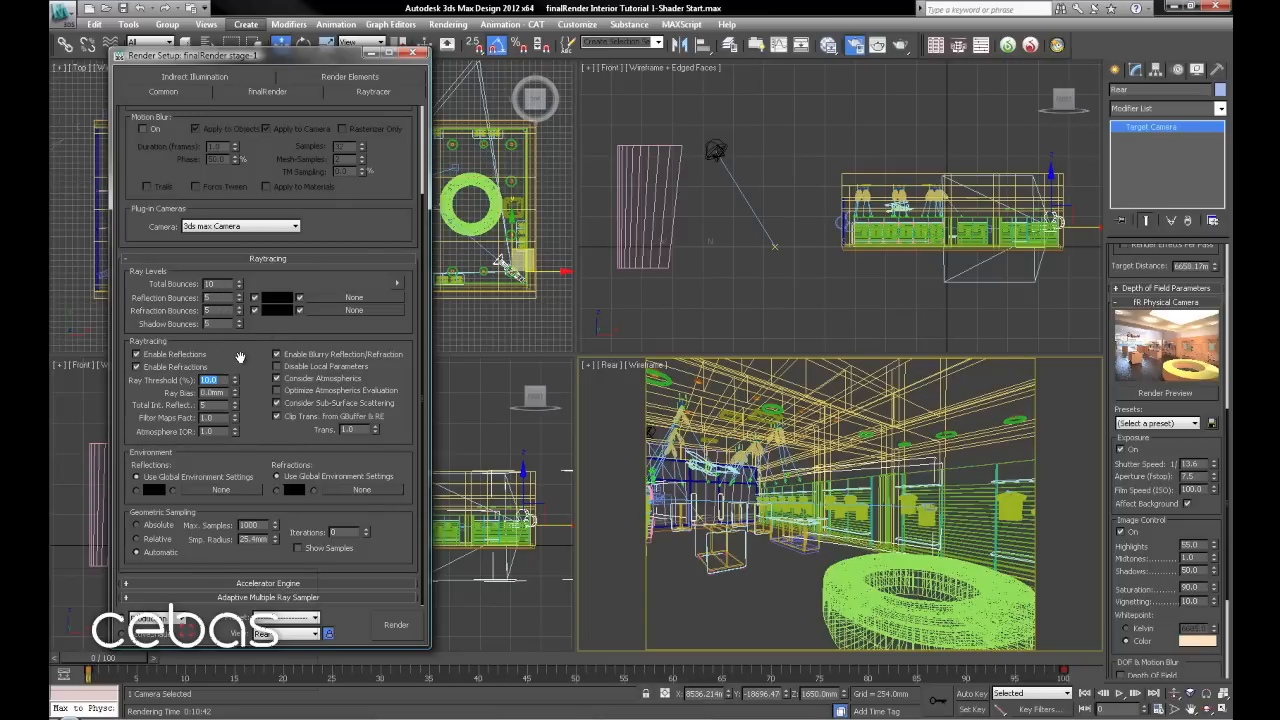
mouse_move(230, 364)
text(5)
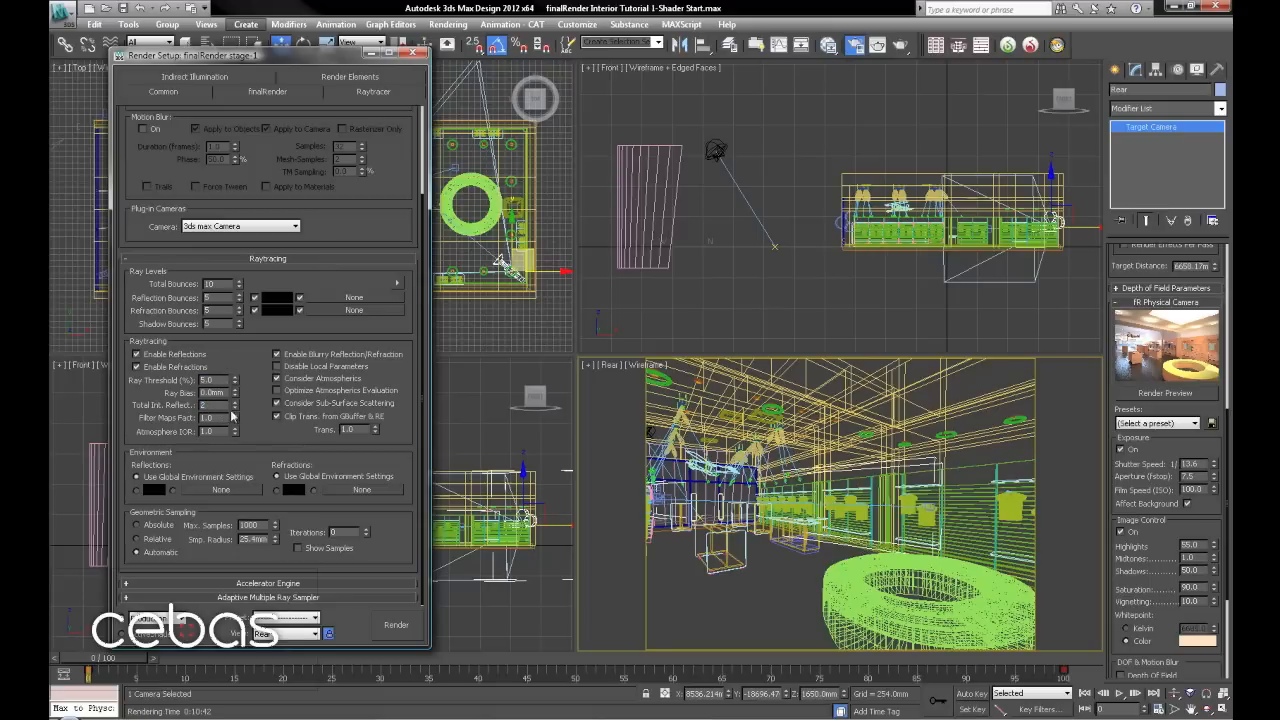
mouse_move(248, 432)
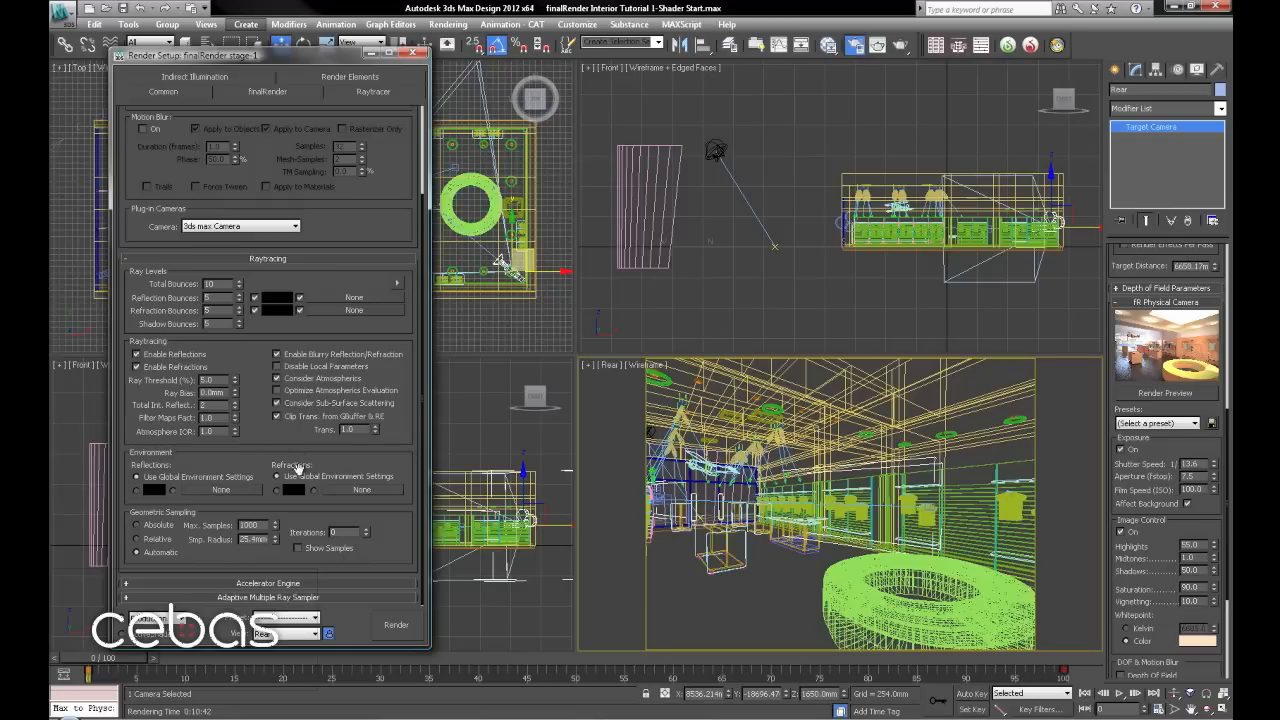
mouse_move(270, 260)
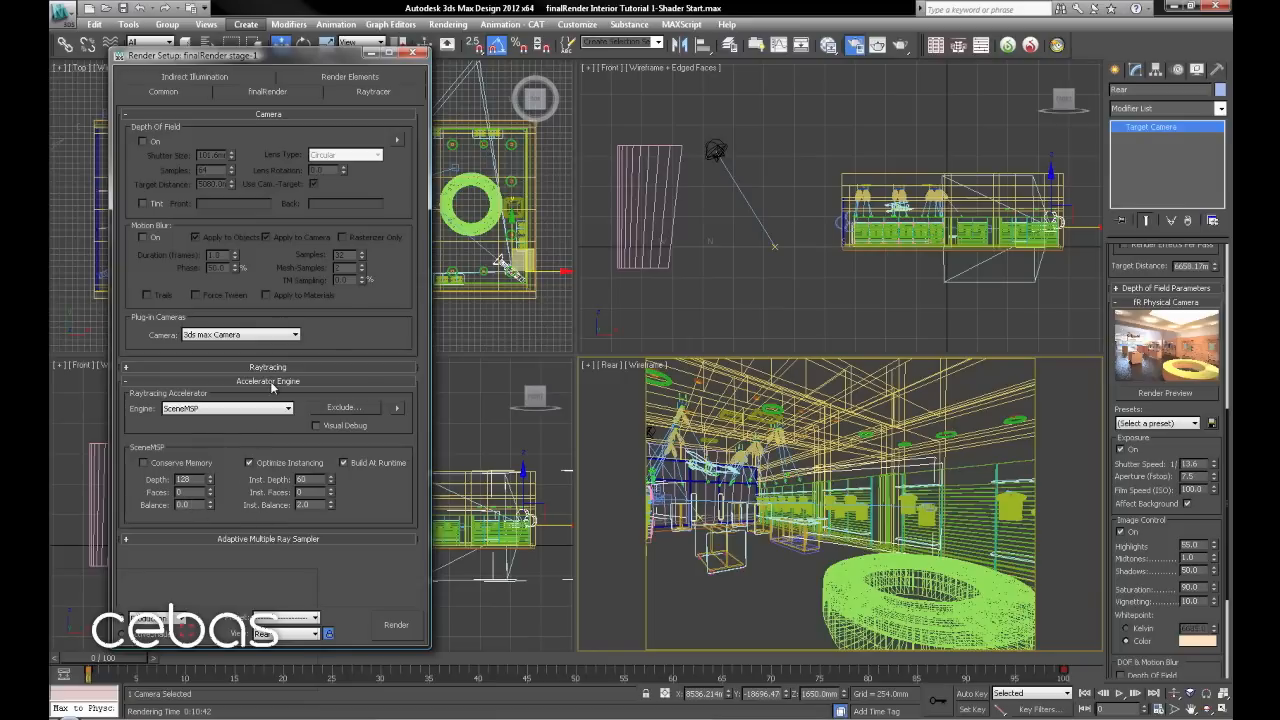
click(268, 380)
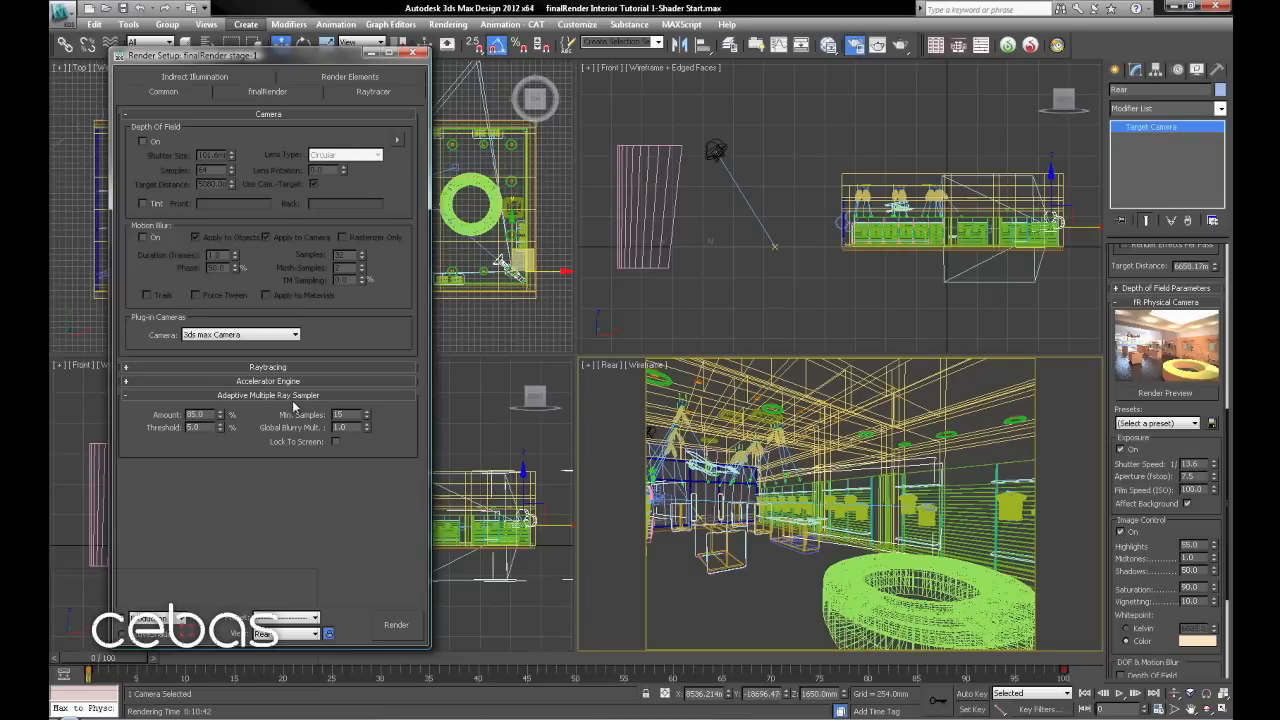
mouse_move(306, 408)
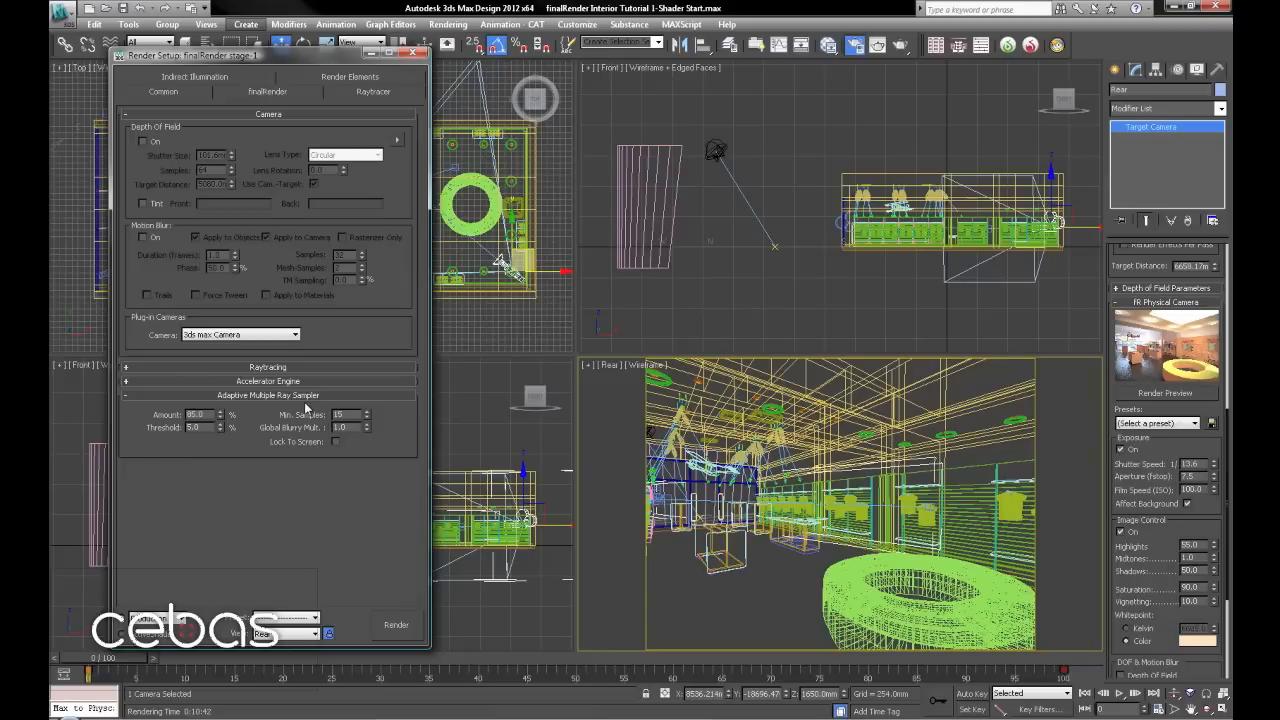
mouse_move(148, 412)
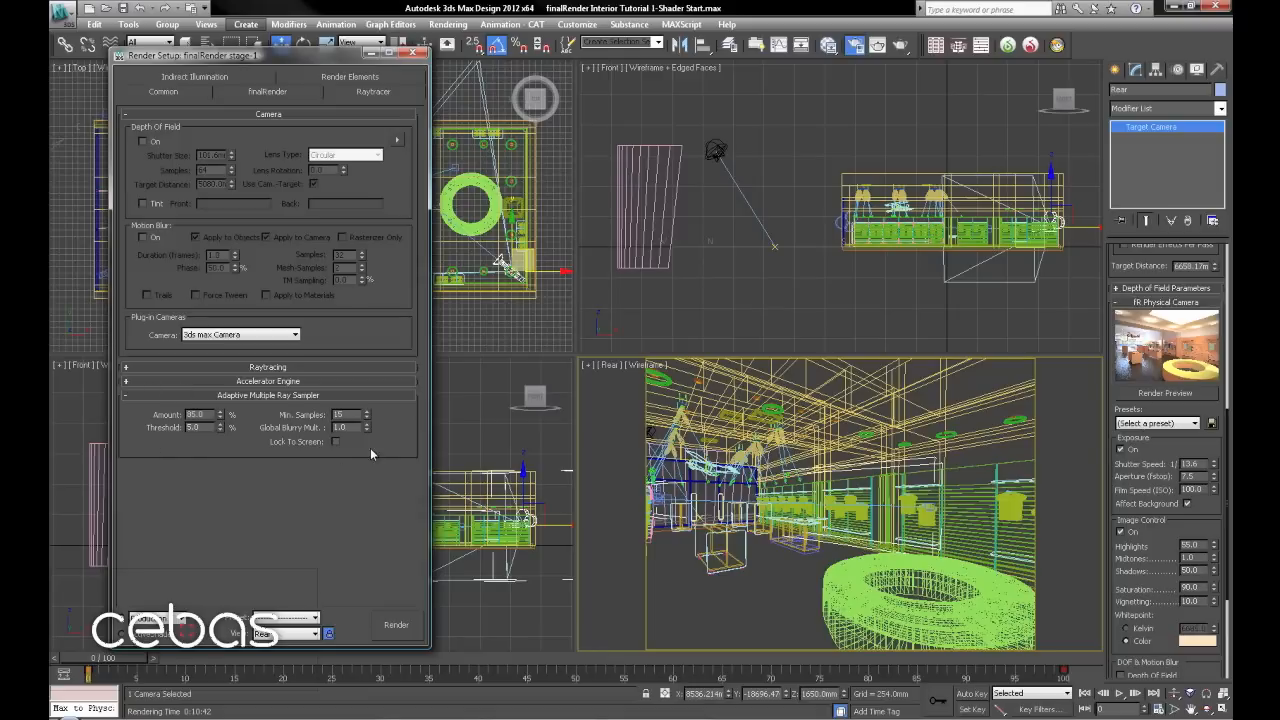
mouse_move(402, 424)
text(8)
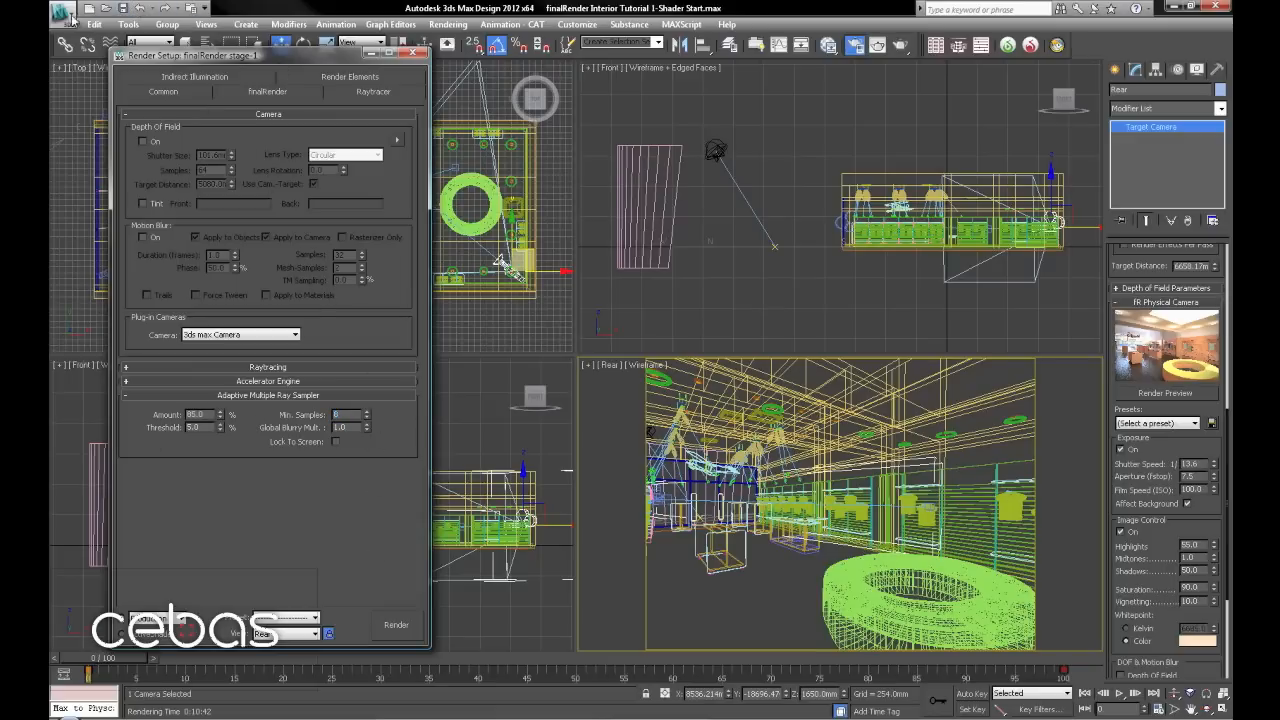
Save the scene as 'finalRender Interior Tutorial 2-AMRS Tweak'.
click(50, 18)
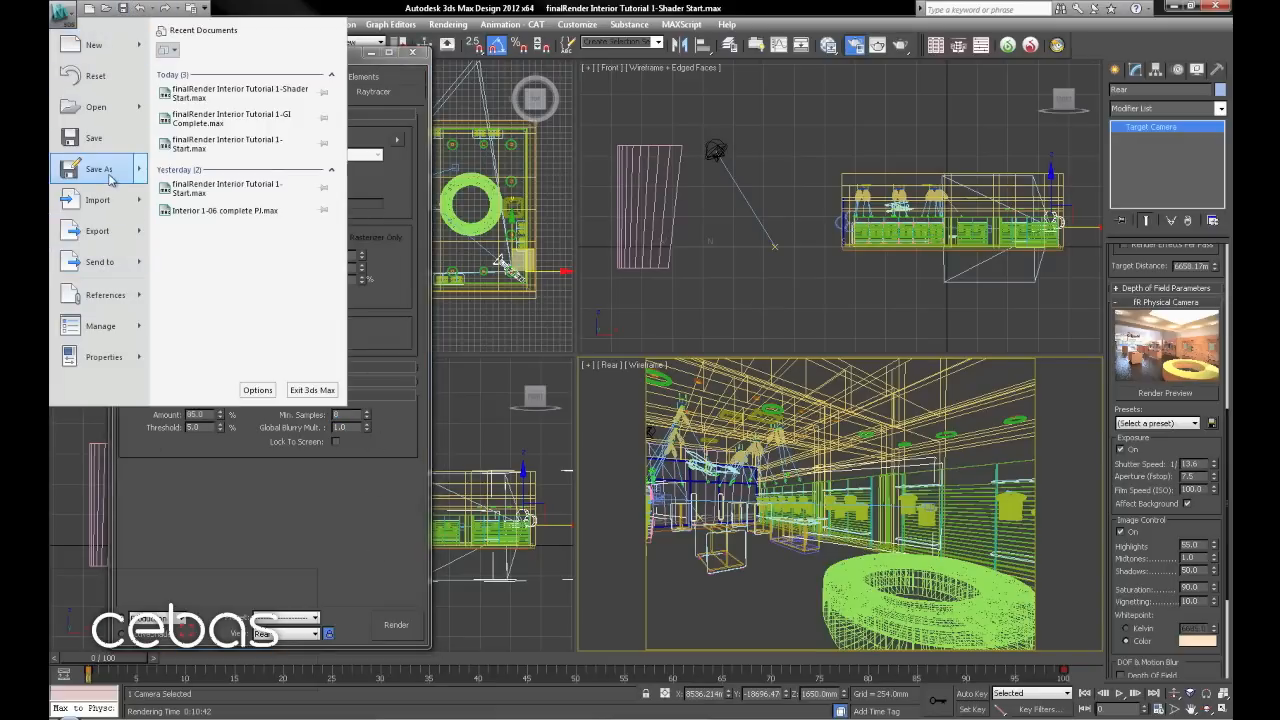
click(98, 168)
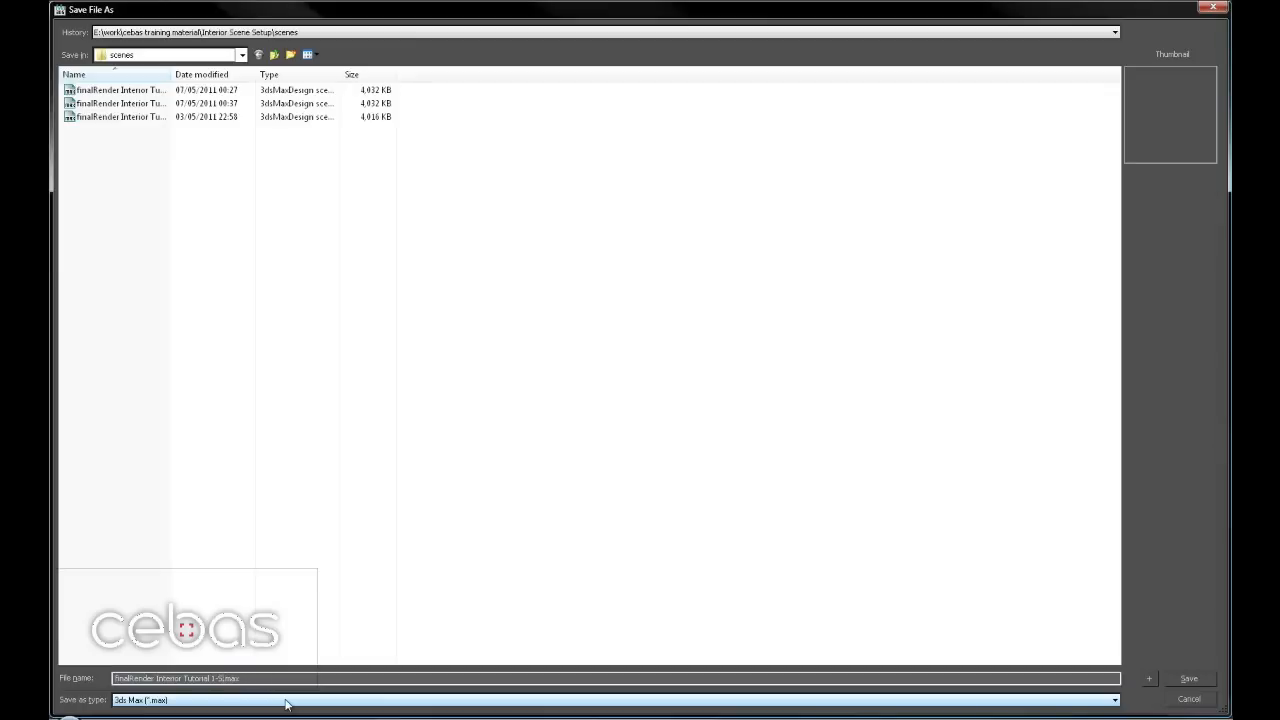
text(AMR)
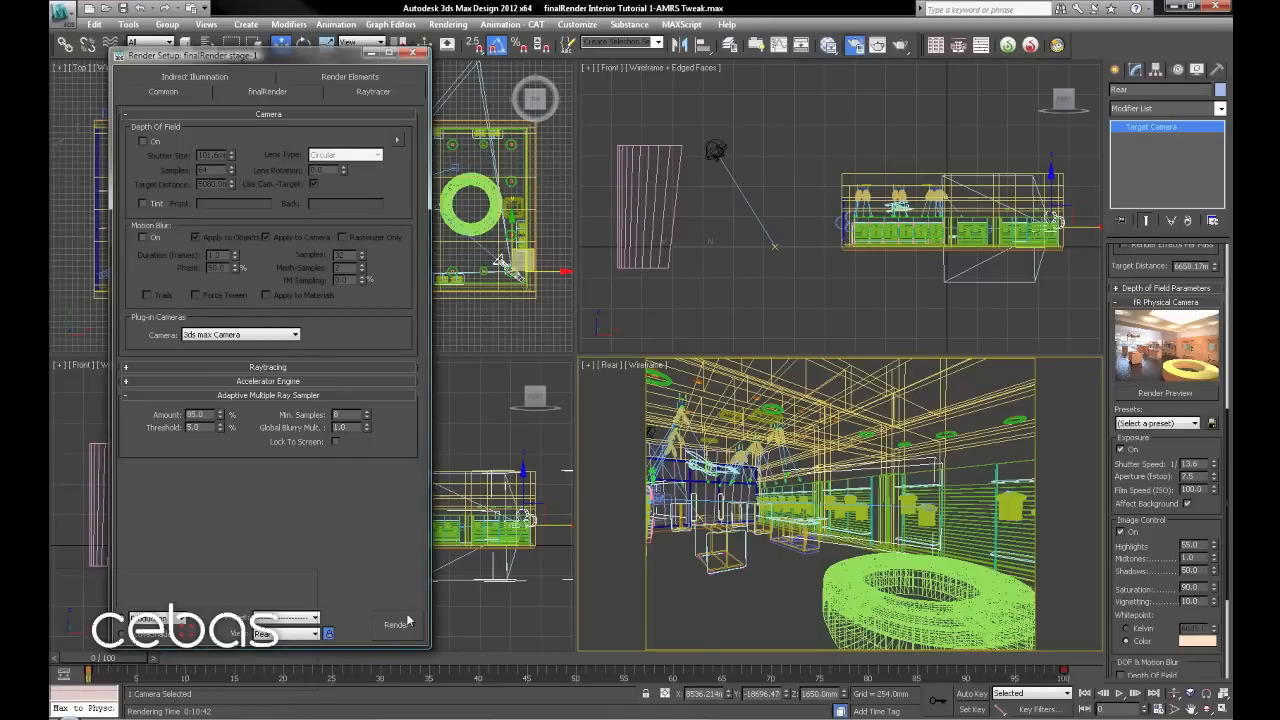
Render, adjust the Adaptive Multiple Key Sampler's Amount and Threshold, and render again.
click(396, 624)
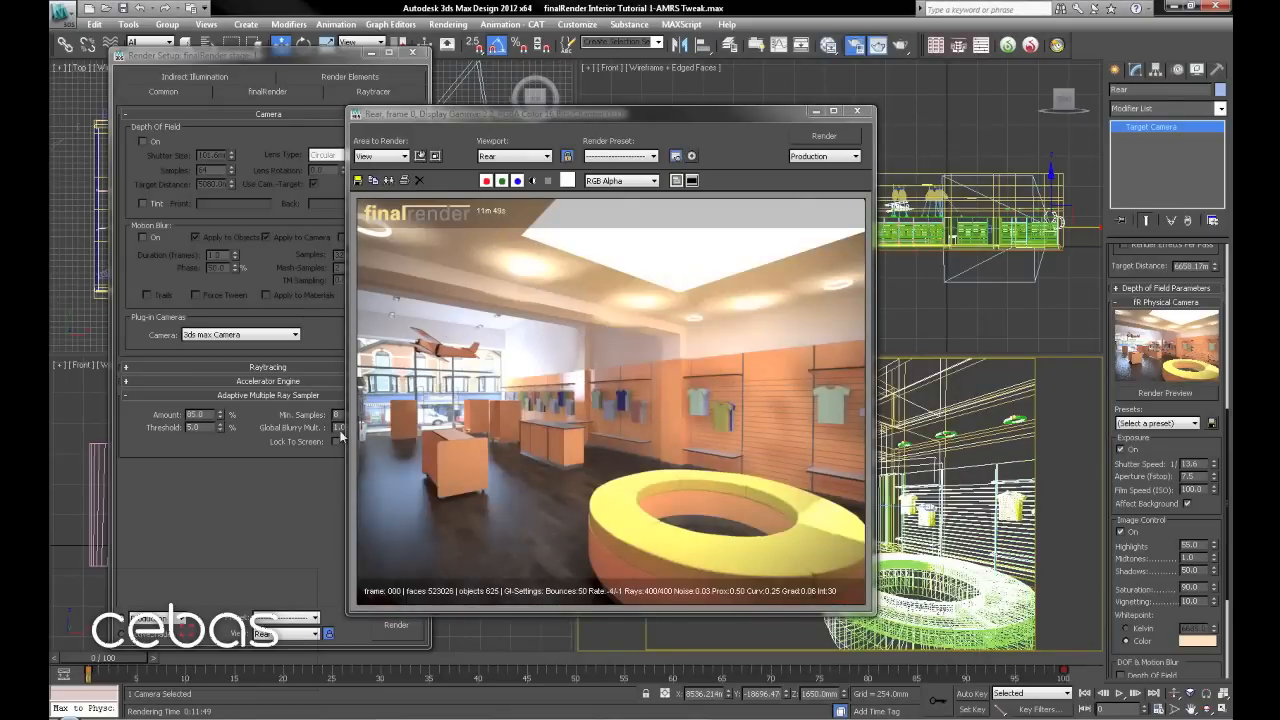
click(194, 92)
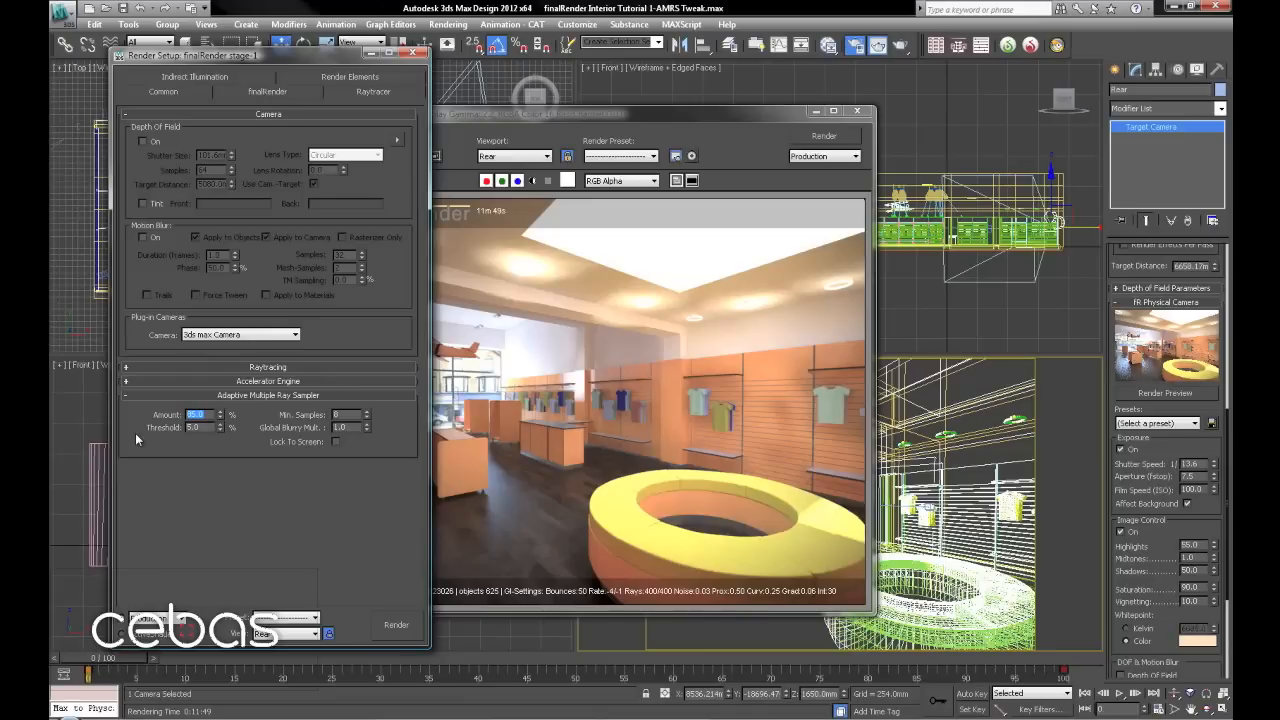
click(200, 414)
text(25)
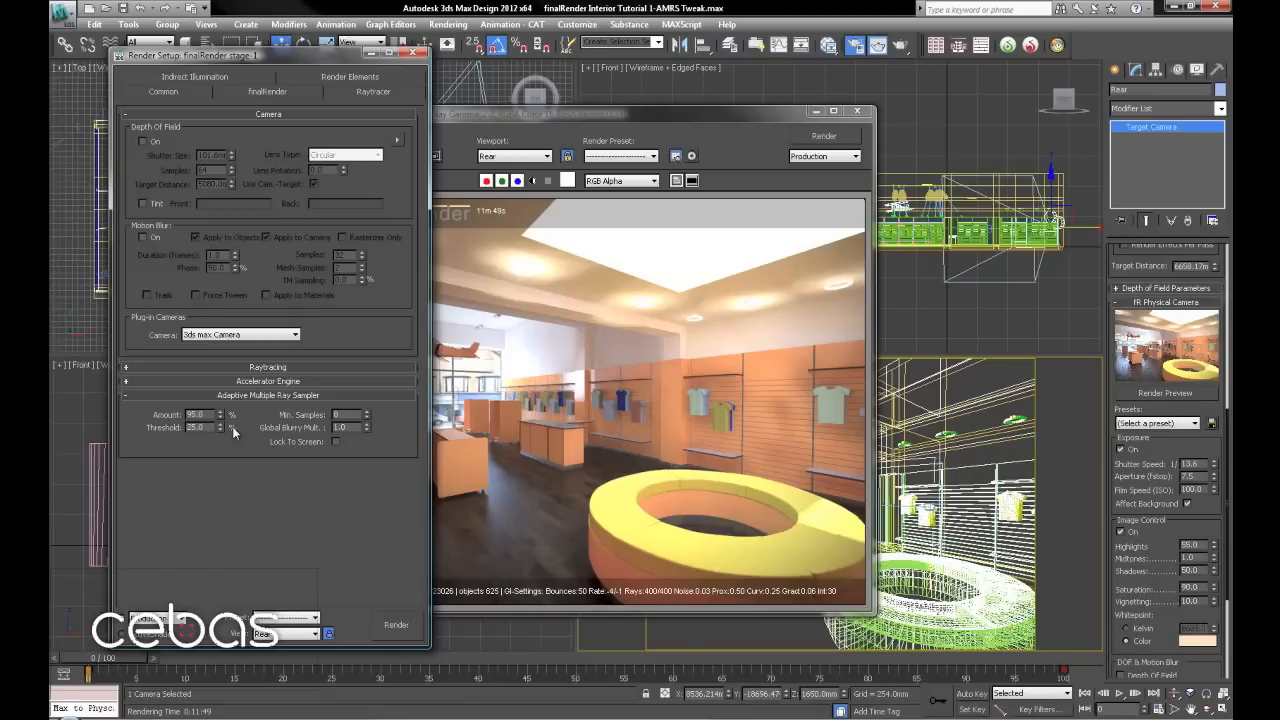
mouse_move(326, 344)
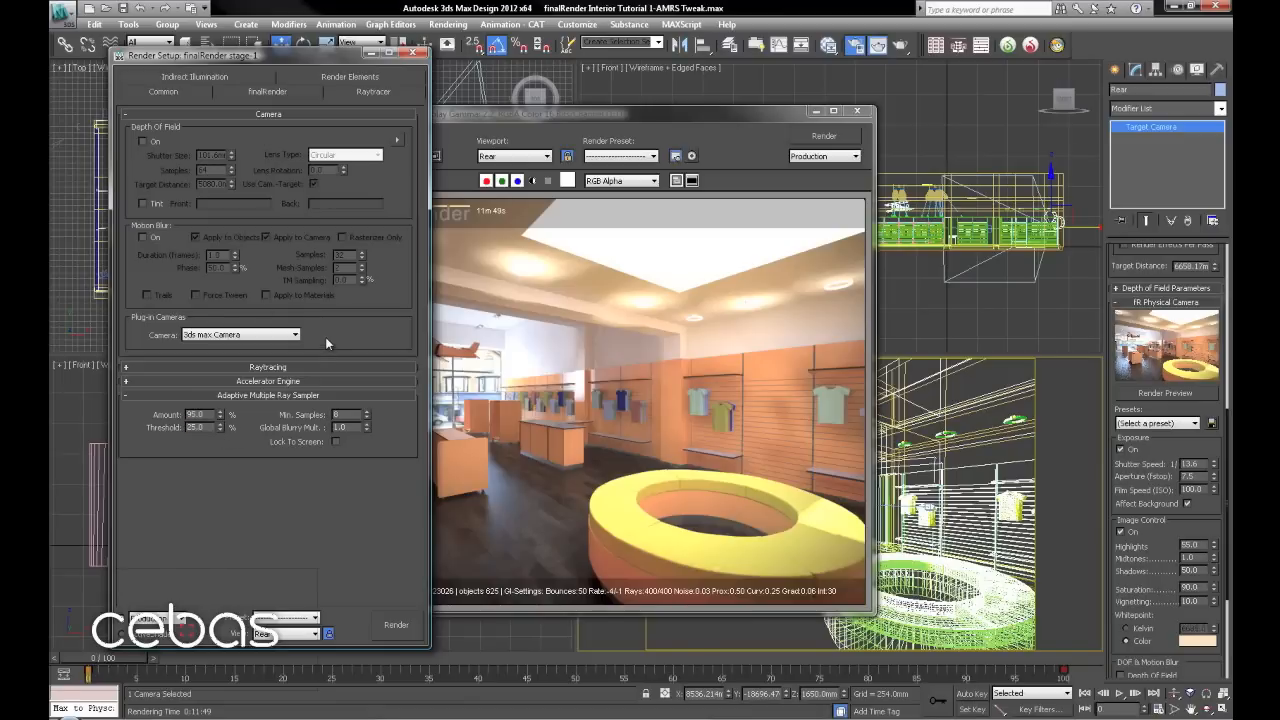
mouse_move(288, 178)
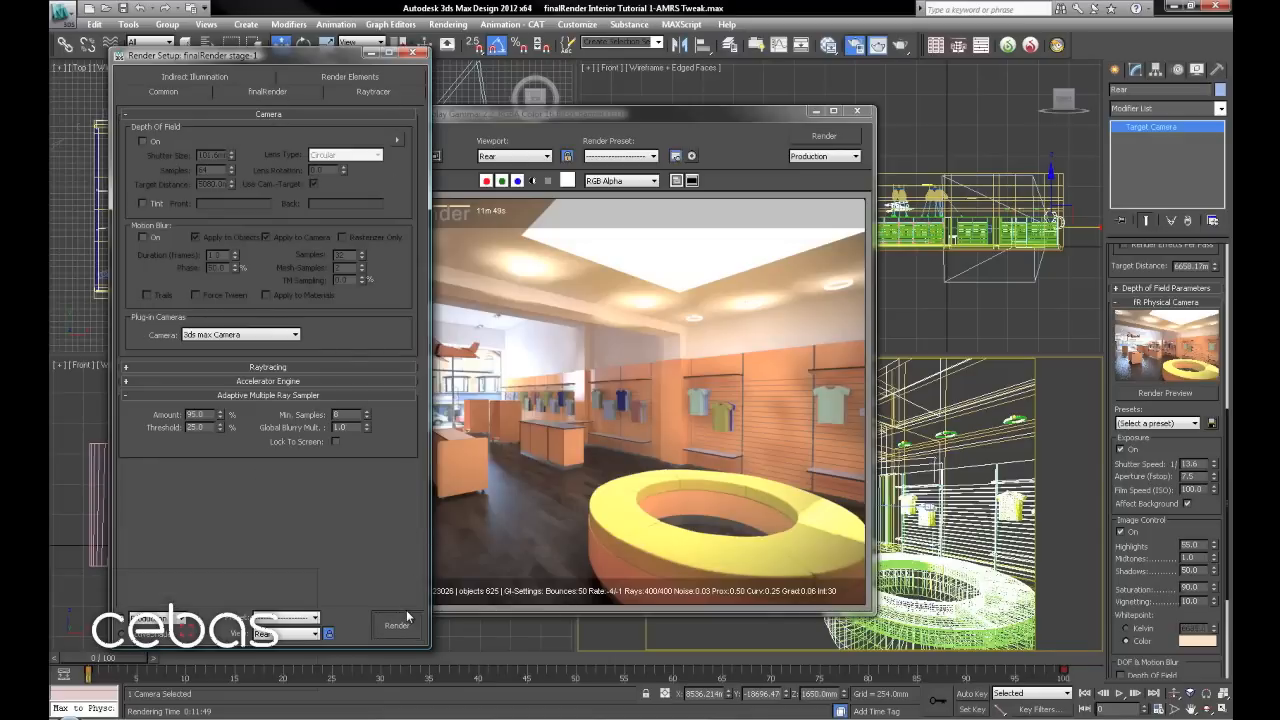
click(396, 624)
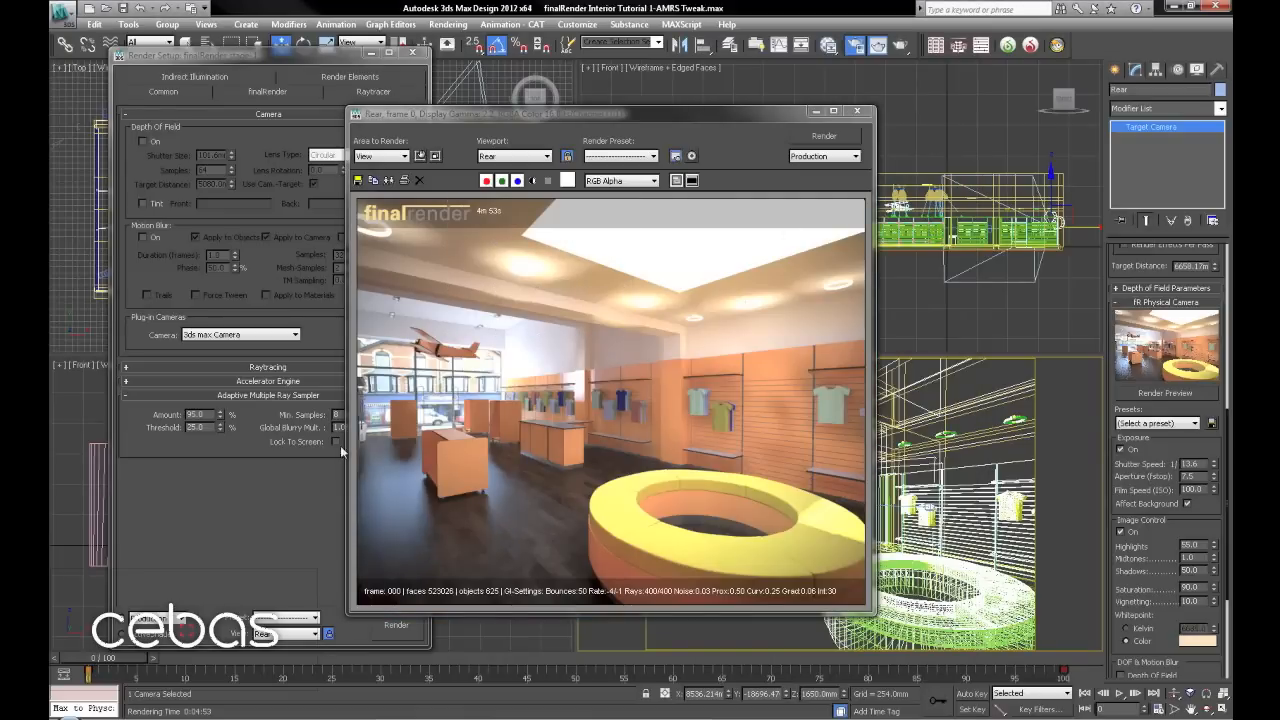
mouse_move(464, 266)
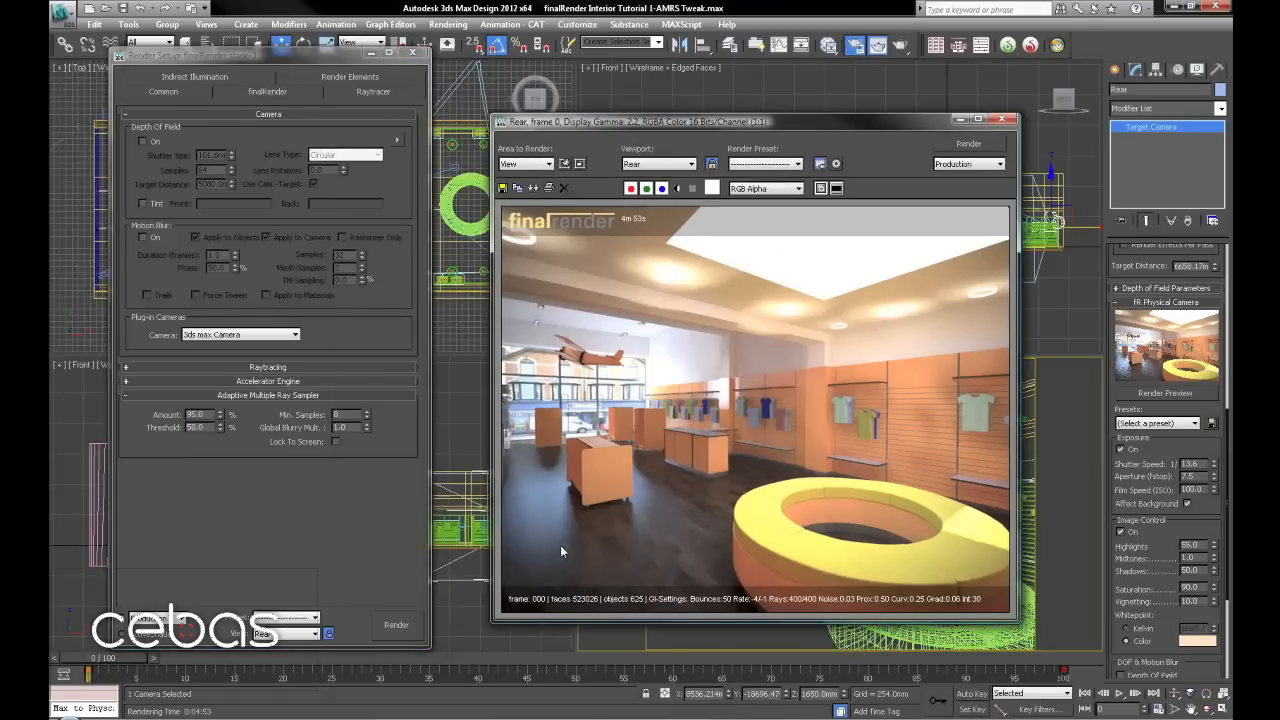
mouse_move(508, 544)
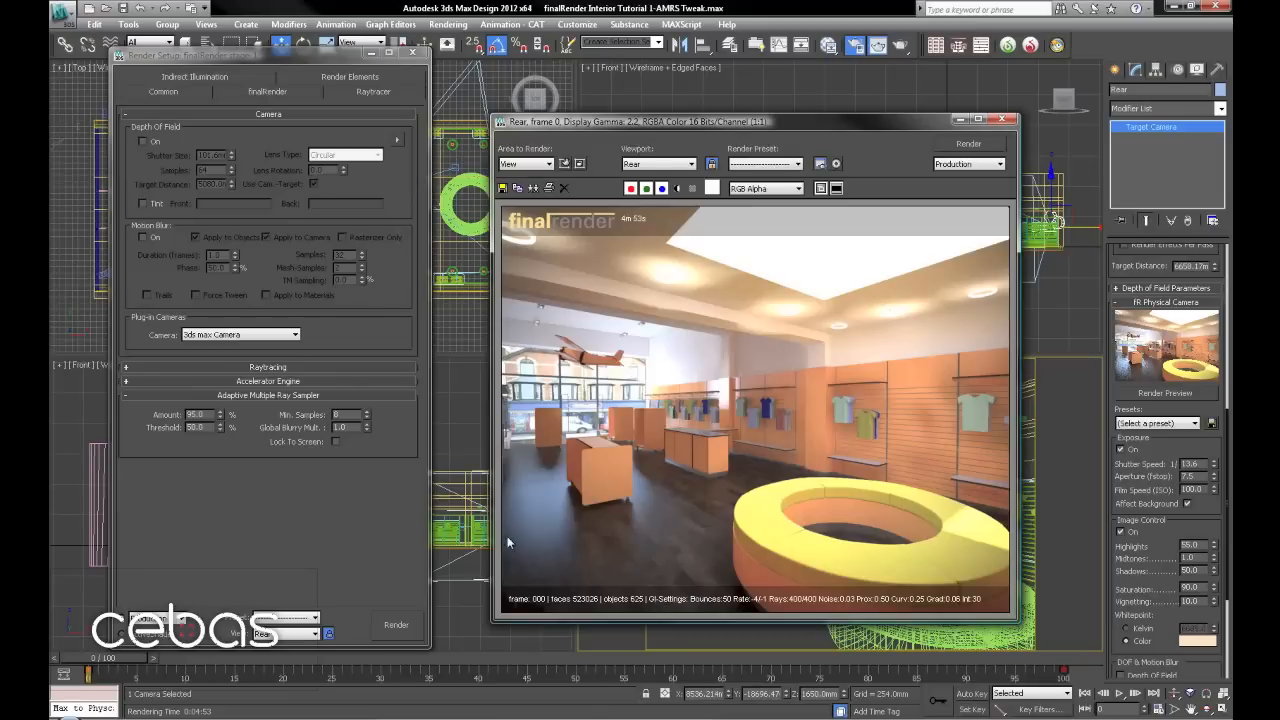
mouse_move(898, 356)
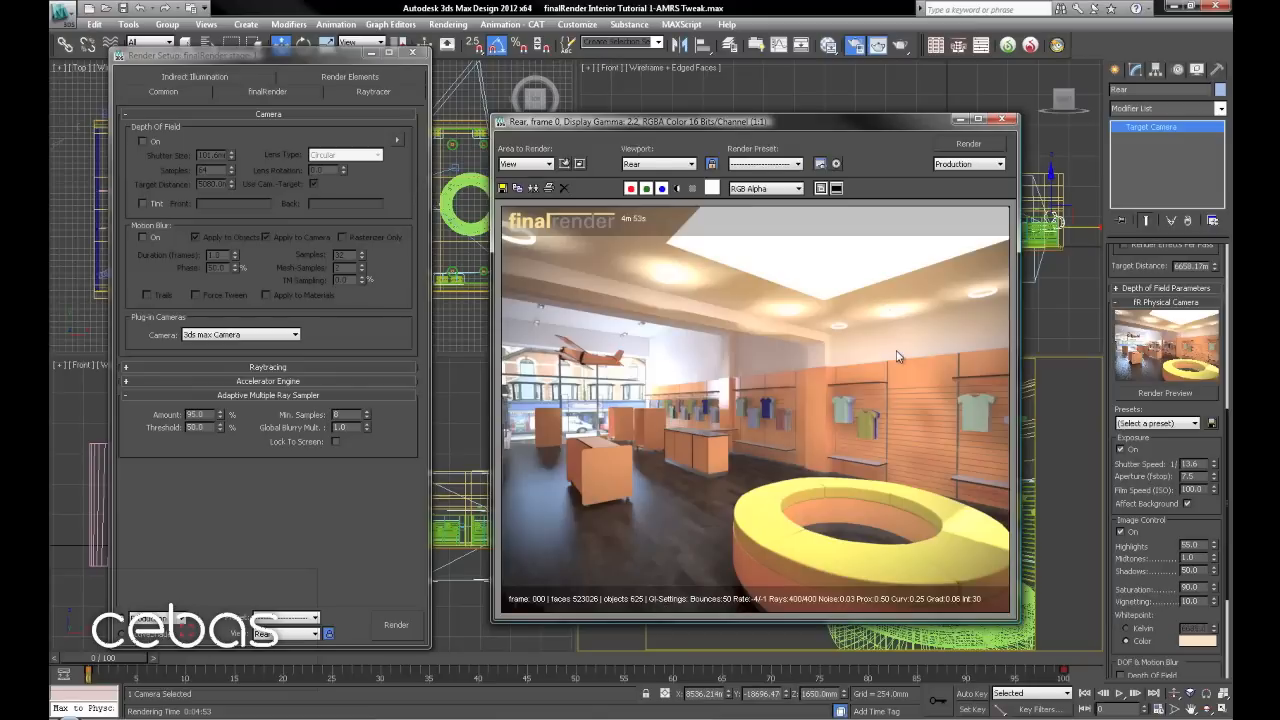
mouse_move(782, 318)
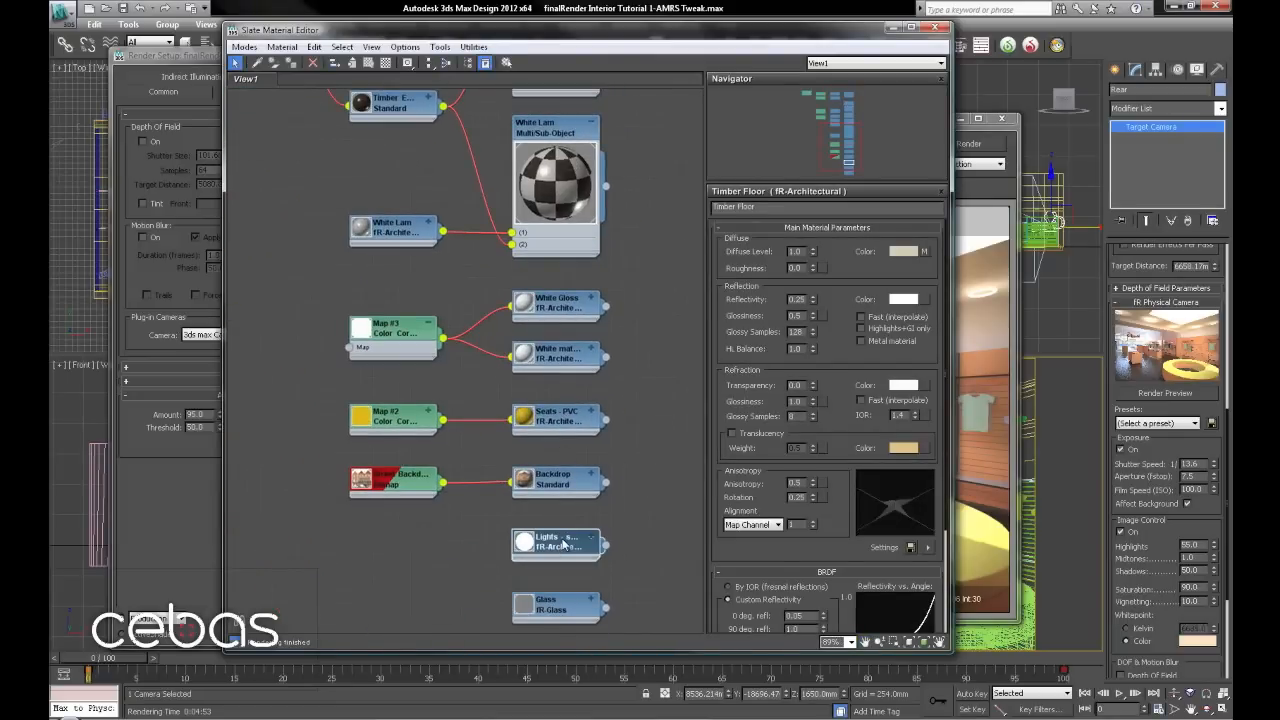
Replace the Lights self-illumination material with an fR-Light shader set to Self Illuminated.
right_click(558, 544)
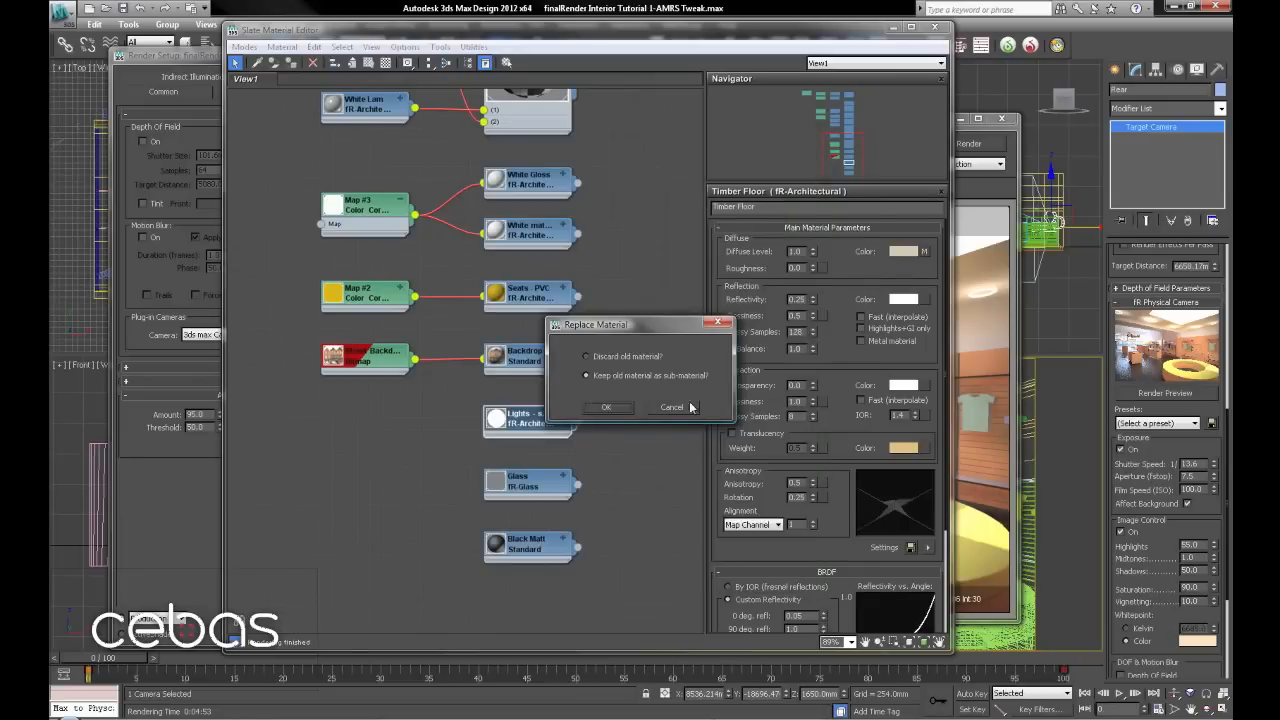
click(608, 408)
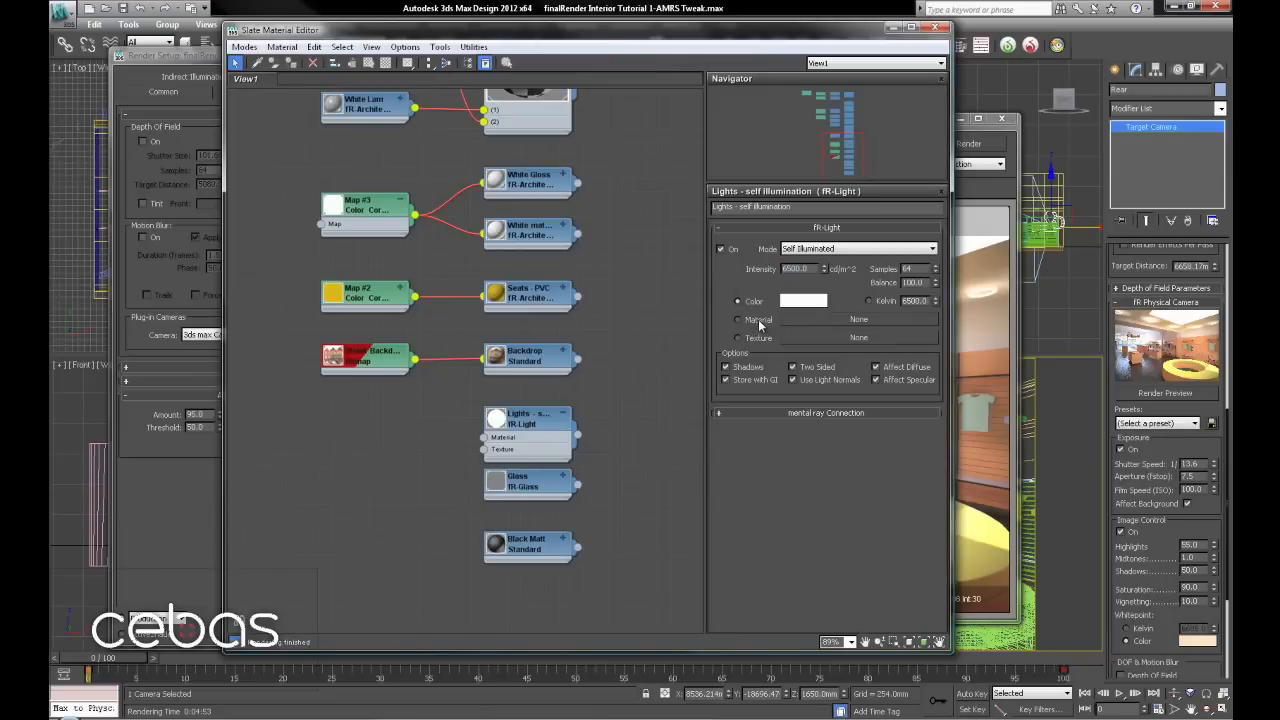
mouse_move(756, 338)
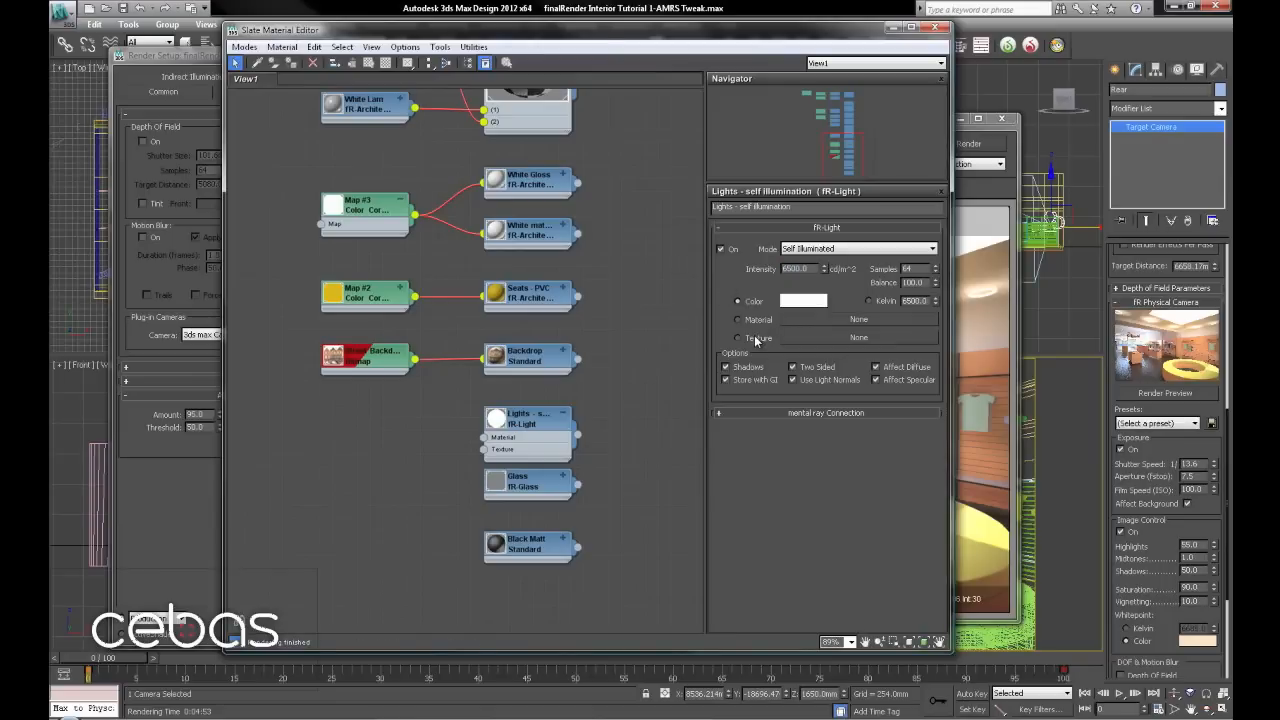